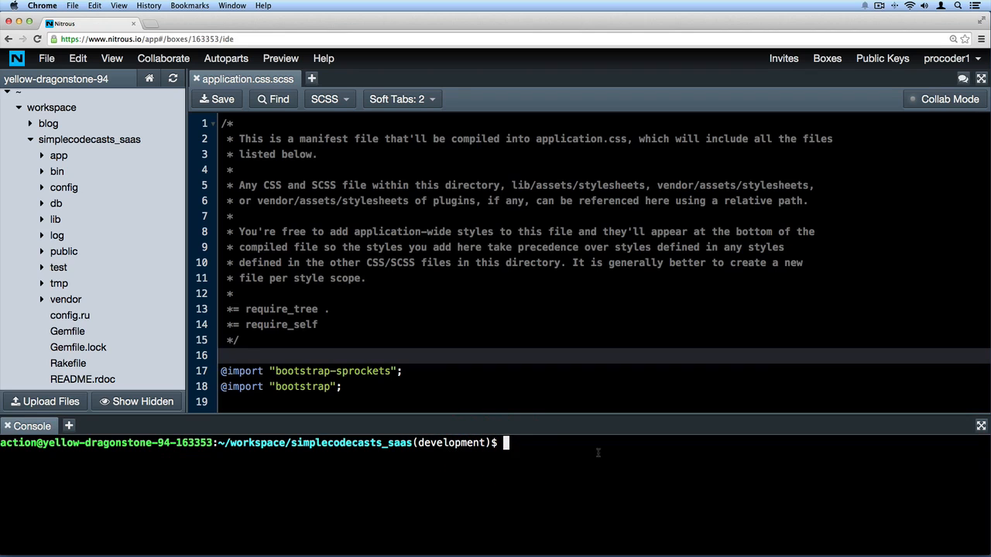
mouse_move(510, 466)
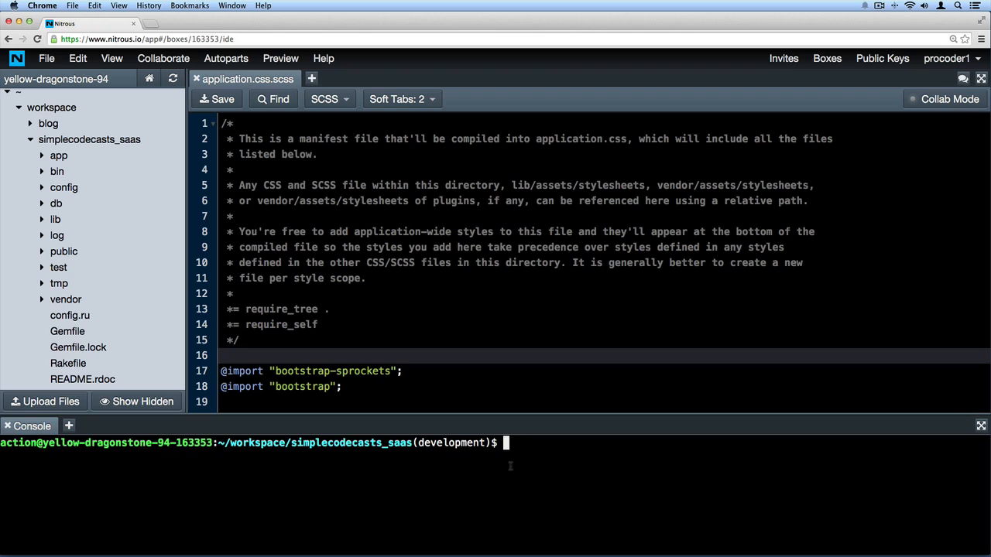
Step: Run git branch, then git checkout development to confirm the development branch is checked out
type("git branch")
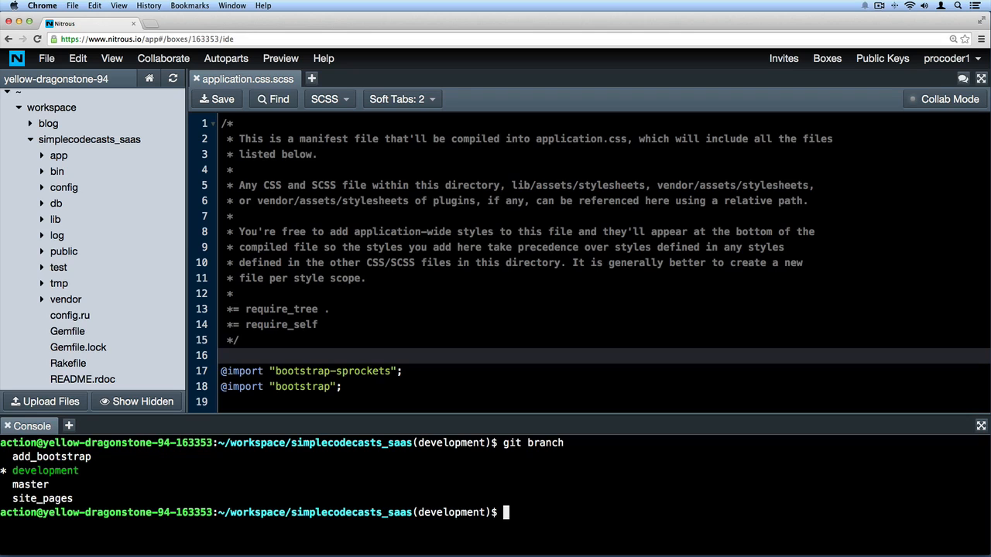
type("git")
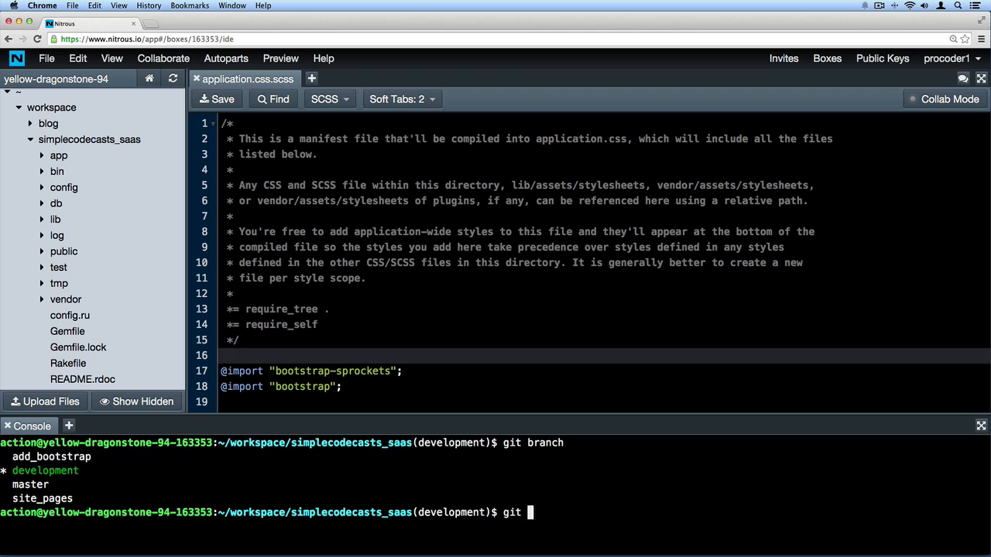
type("checkout devel")
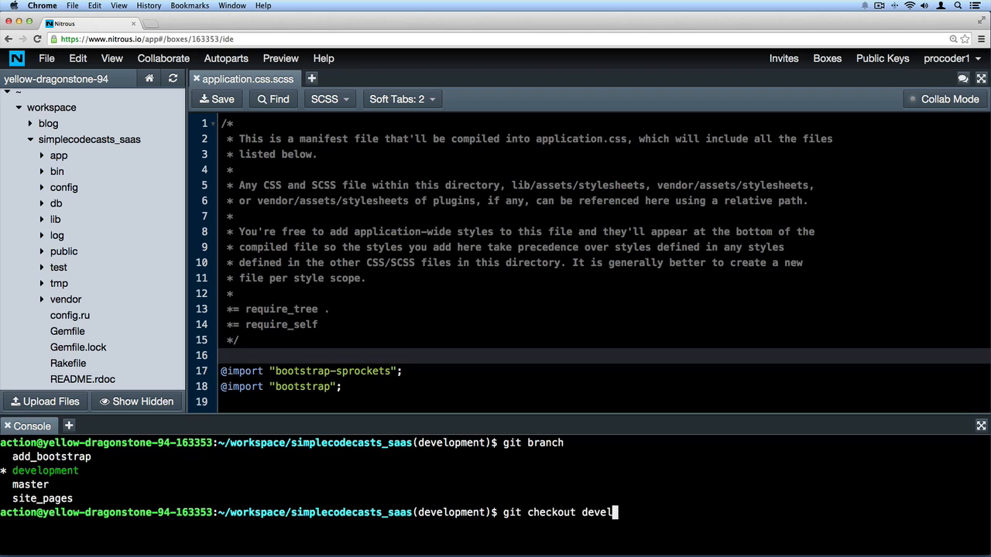
key("Return")
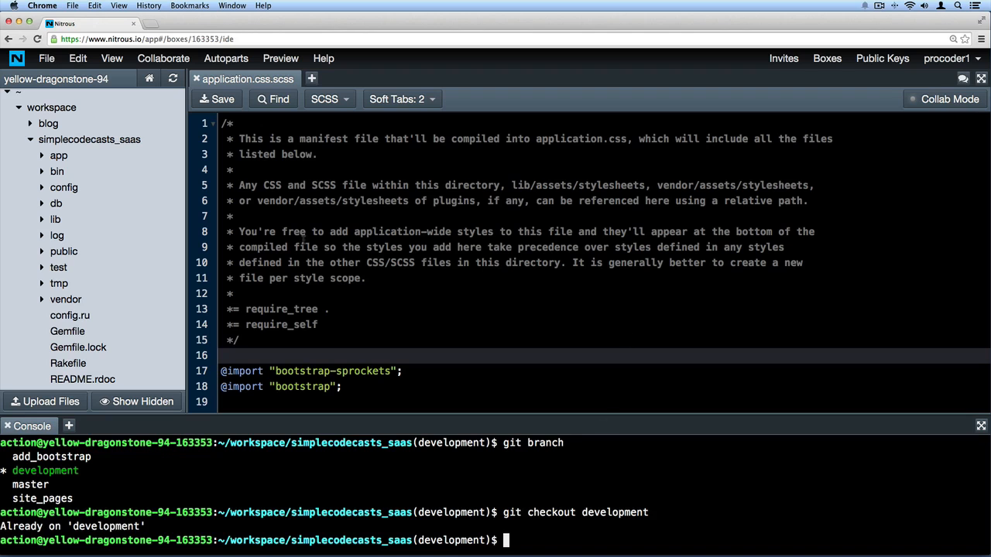
mouse_move(151, 23)
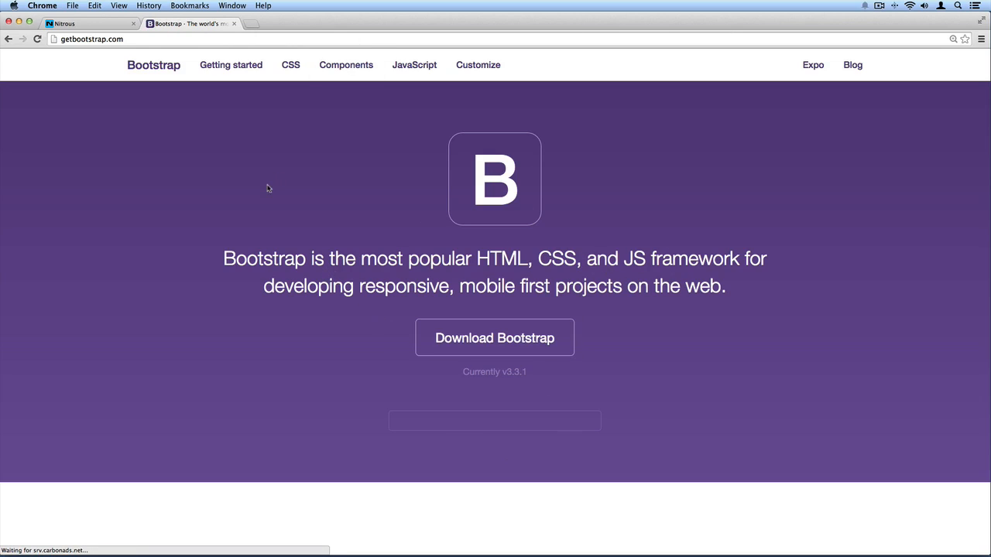
mouse_move(397, 140)
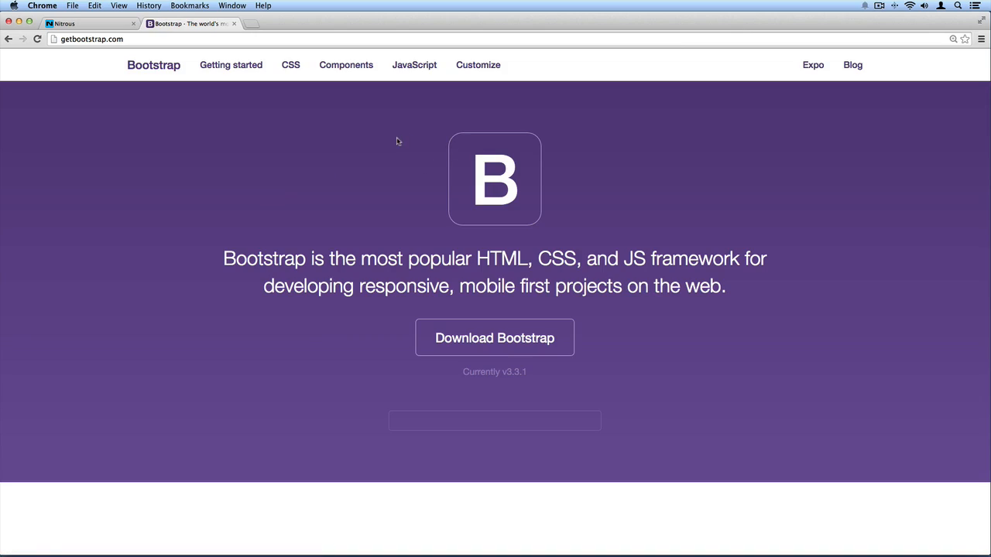
Step: Browse Bootstrap's example collection, view the Narrow jumbotron example, and return to the list
scroll("down", 3)
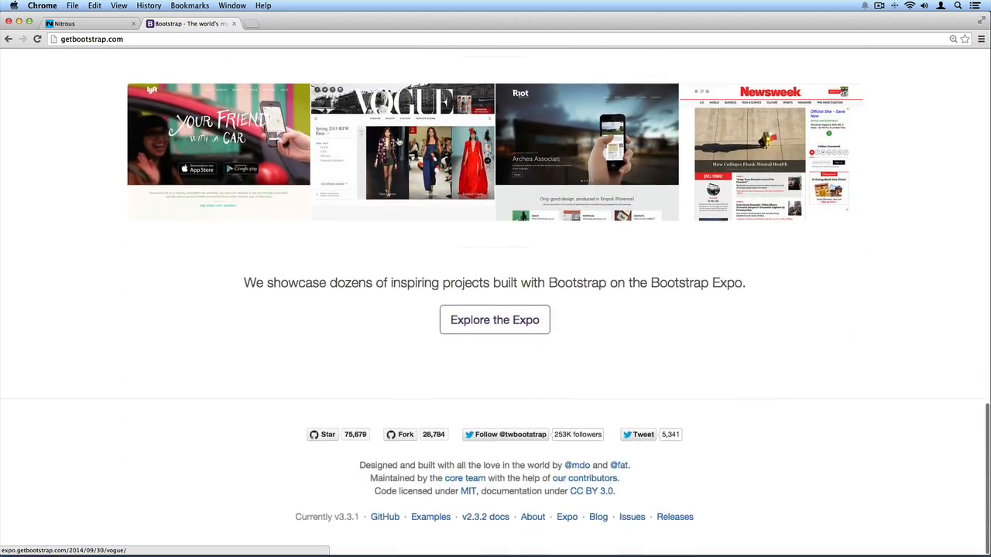
scroll("up", 3)
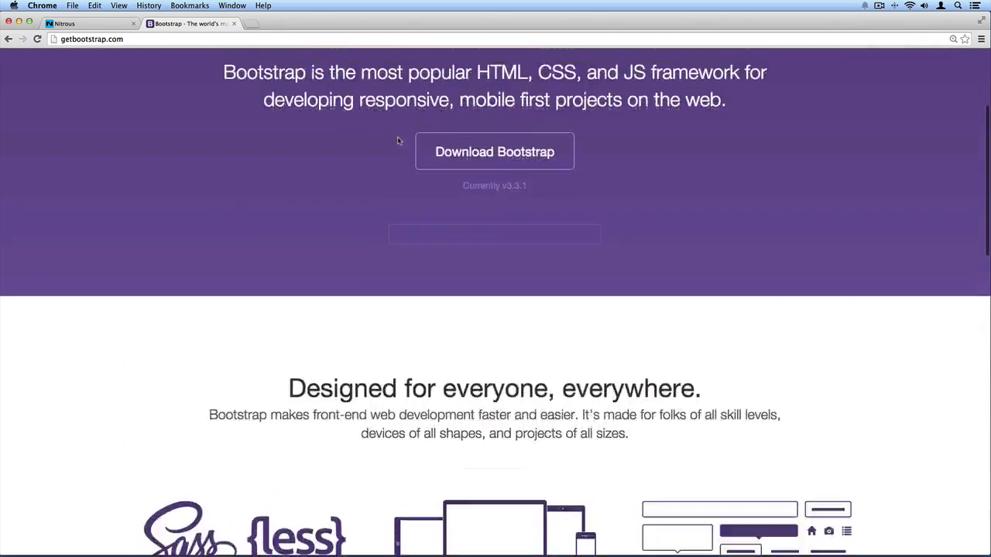
scroll("down", 3)
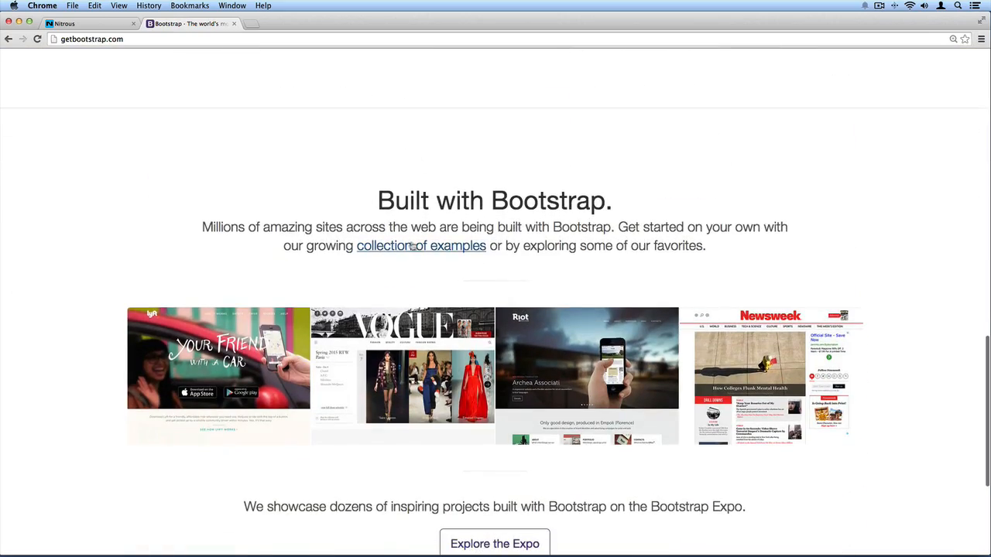
left_click(420, 245)
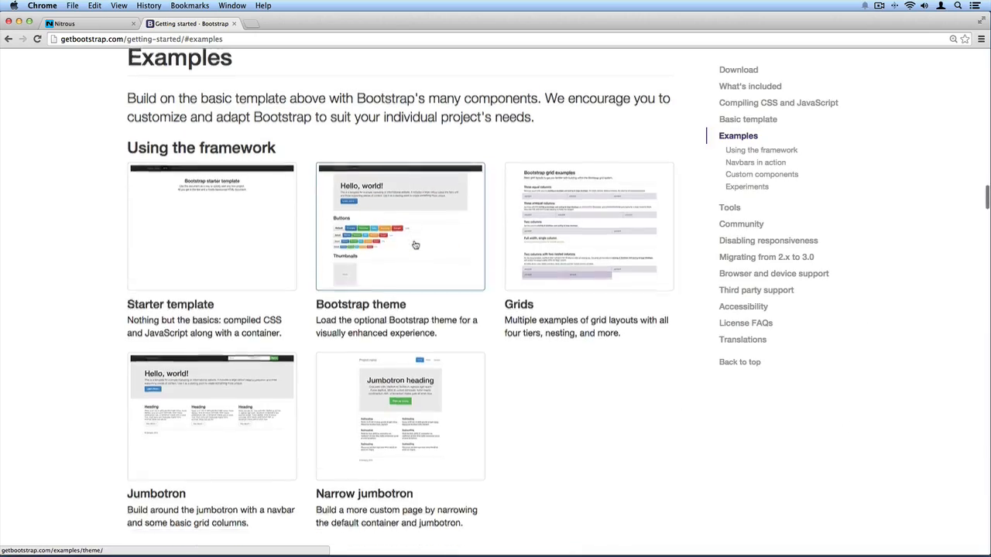
scroll("down", 3)
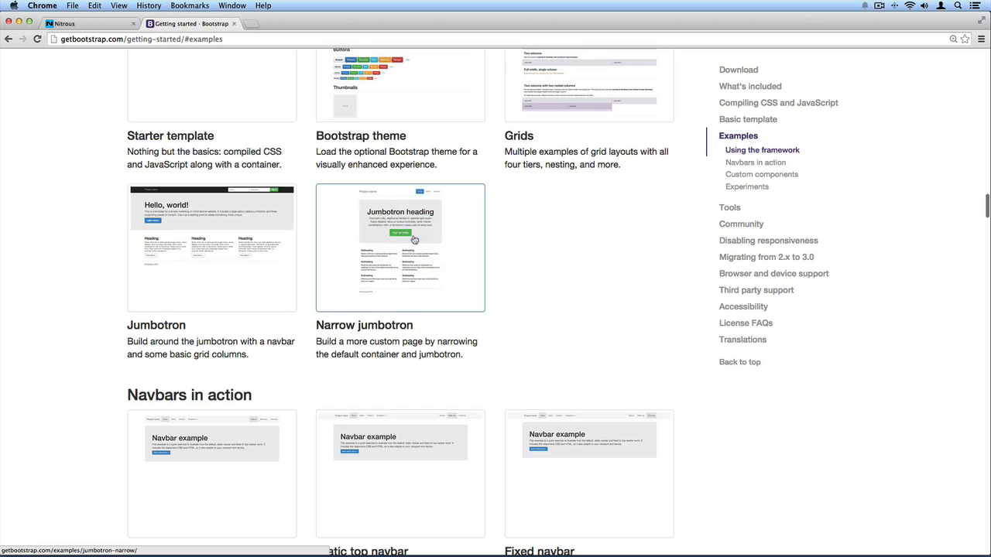
left_click(400, 247)
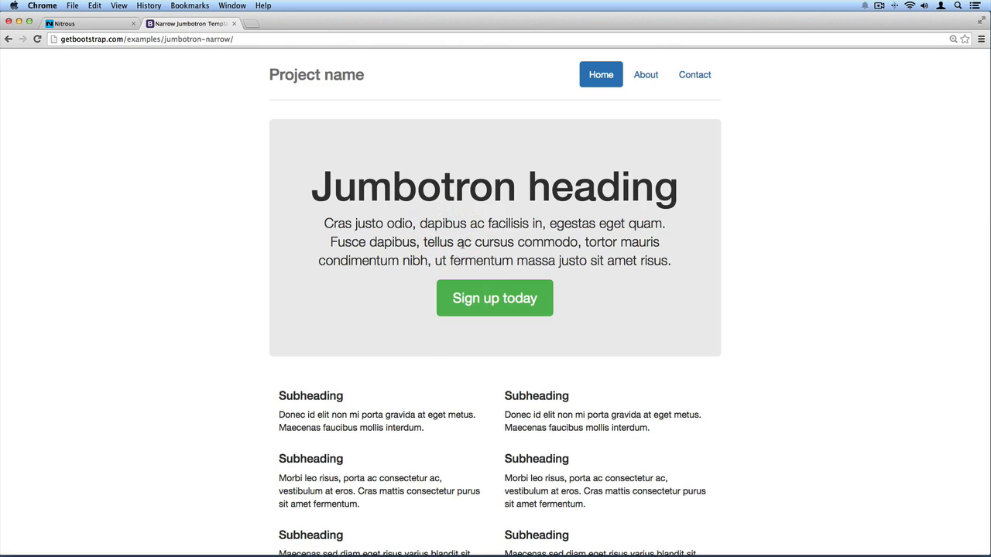
scroll("down", 3)
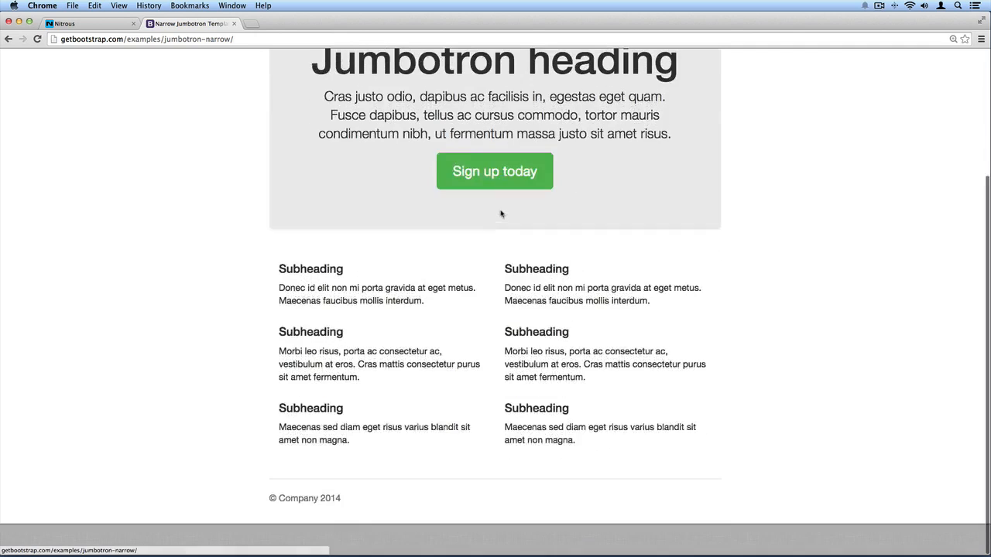
scroll("up", 3)
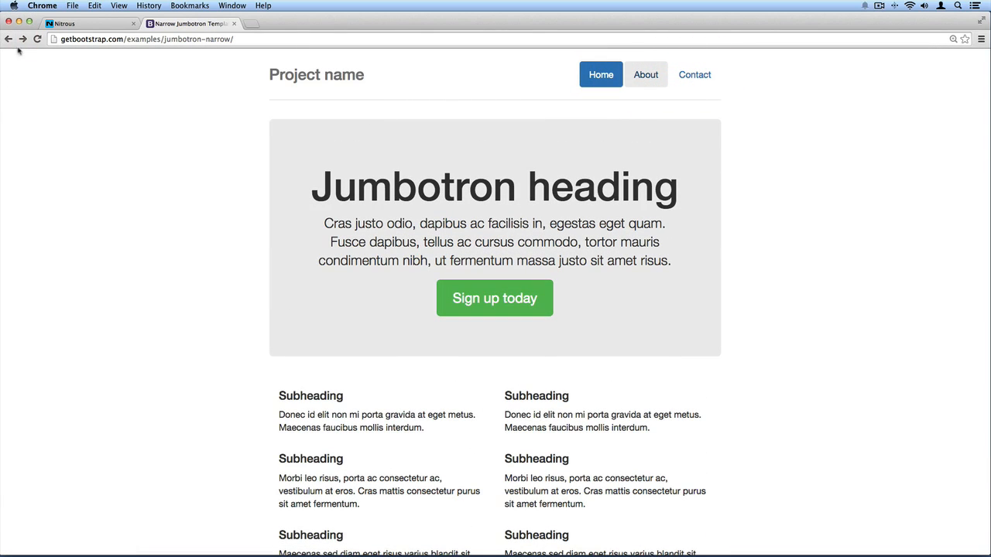
left_click(8, 39)
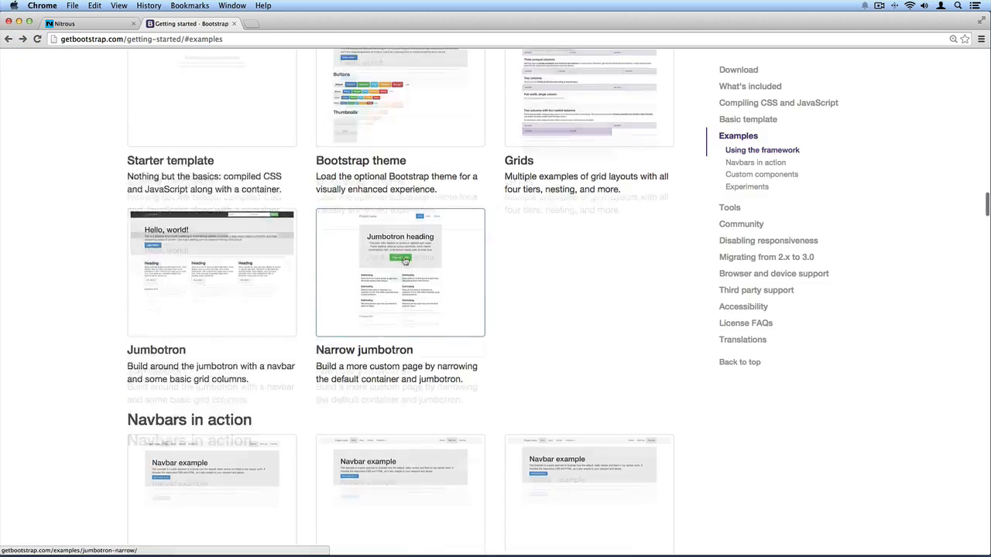
Step: Open the Dashboard example template and try one of its sidebar links
scroll("down", 3)
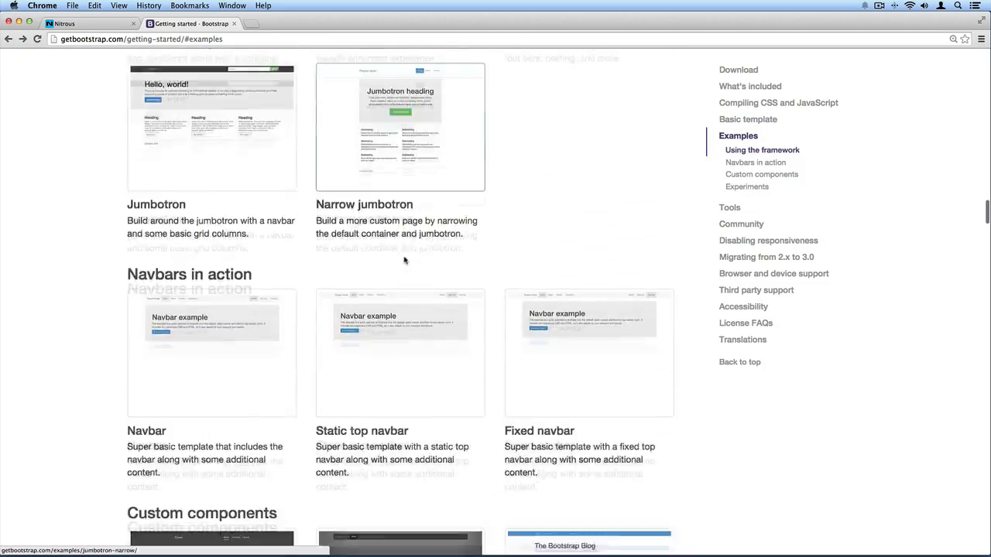
scroll("down", 3)
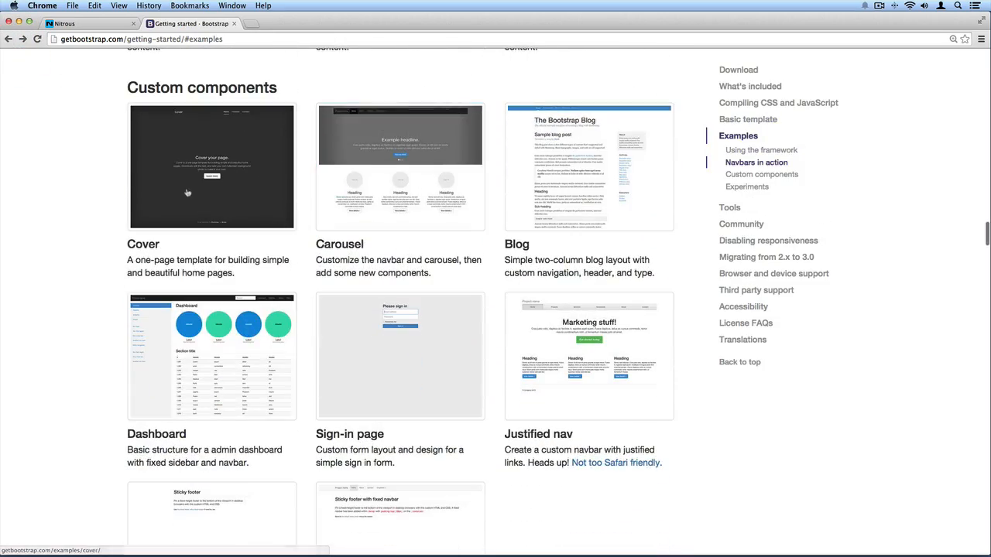
left_click(211, 167)
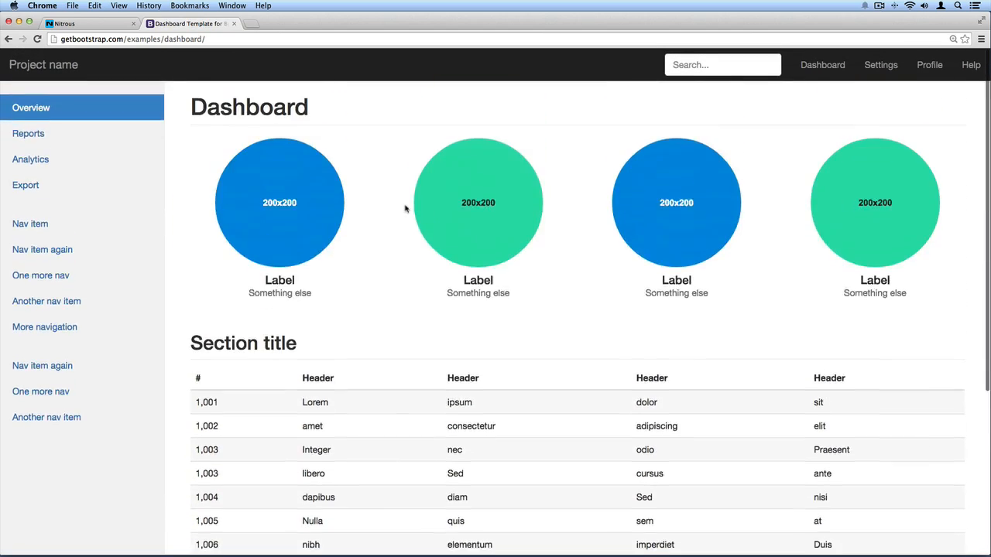
scroll("down", 3)
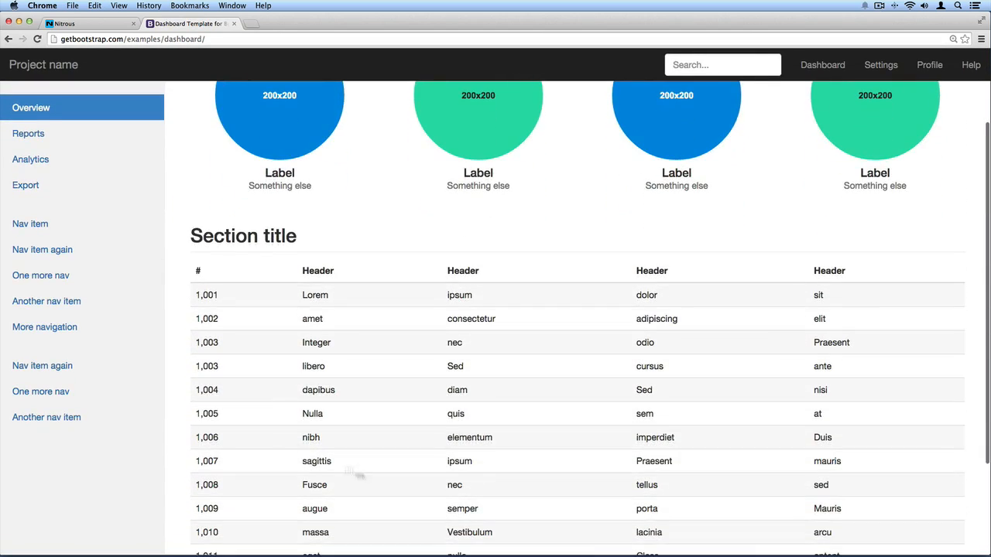
left_click(30, 159)
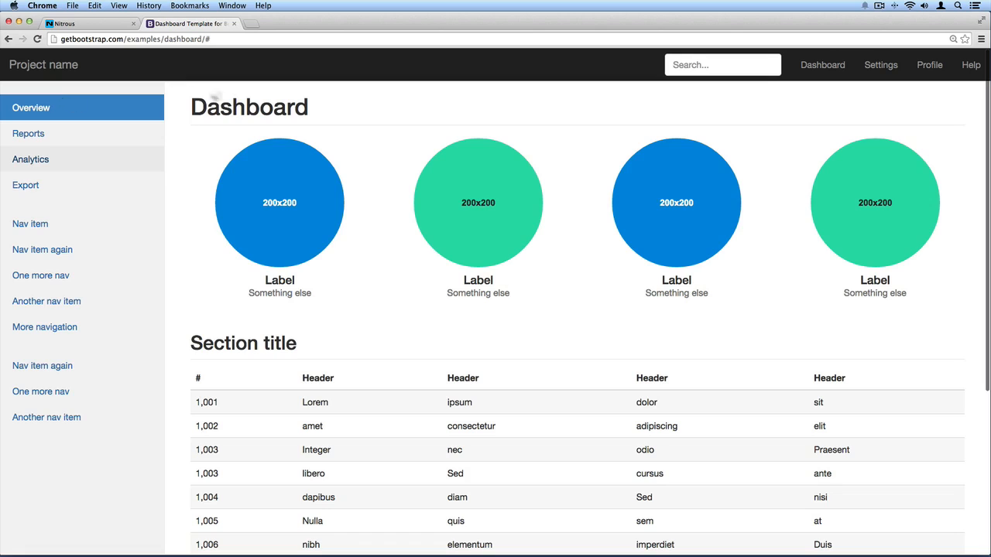
mouse_move(822, 69)
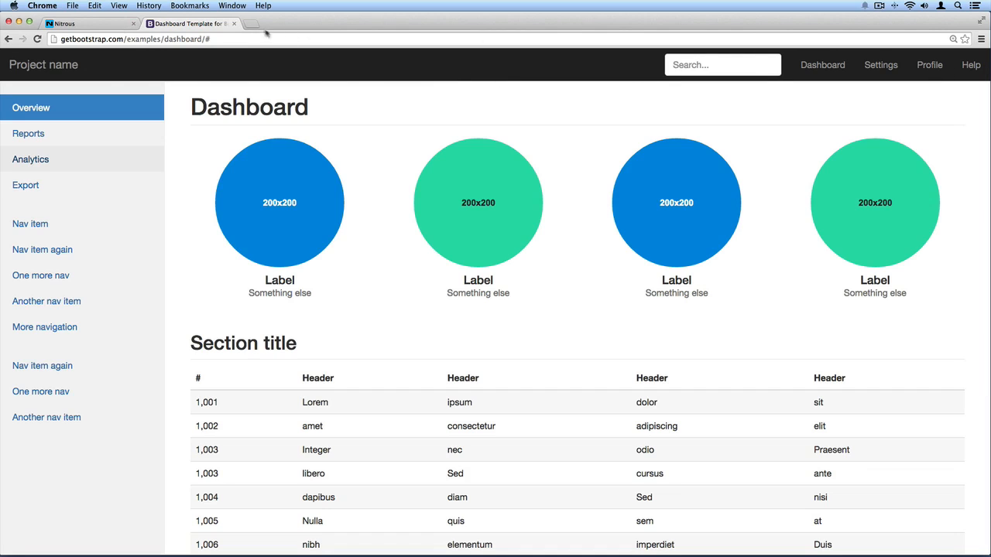
scroll("down", 3)
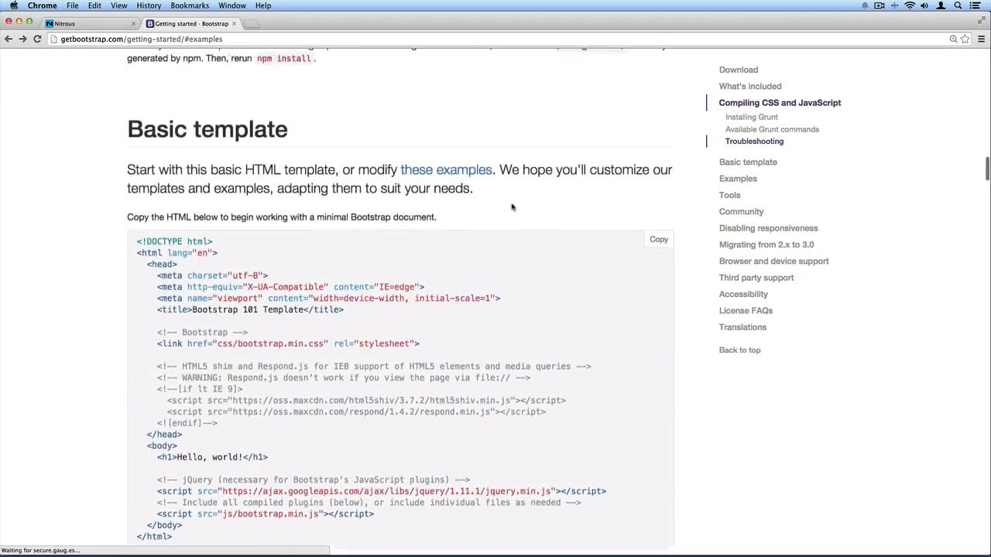
scroll("up", 3)
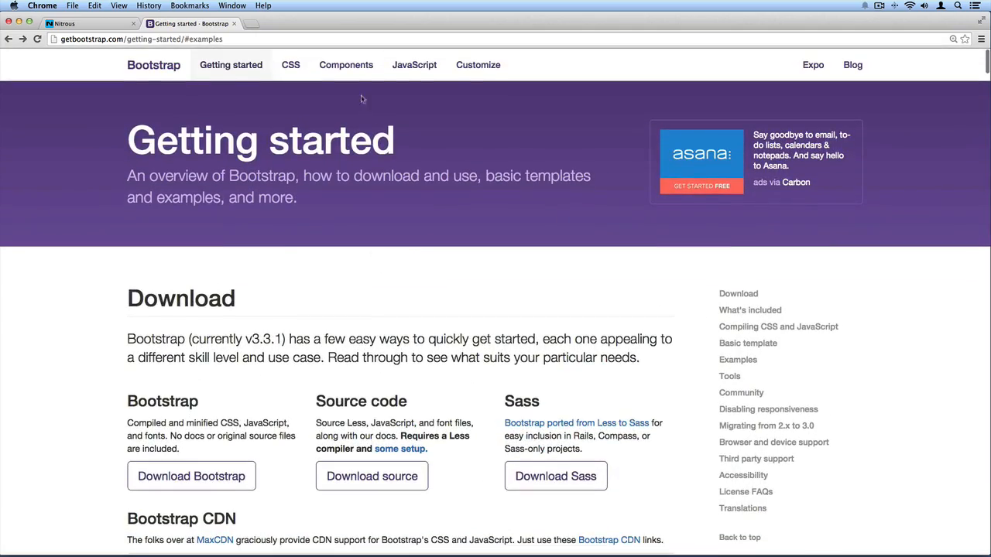
left_click(346, 64)
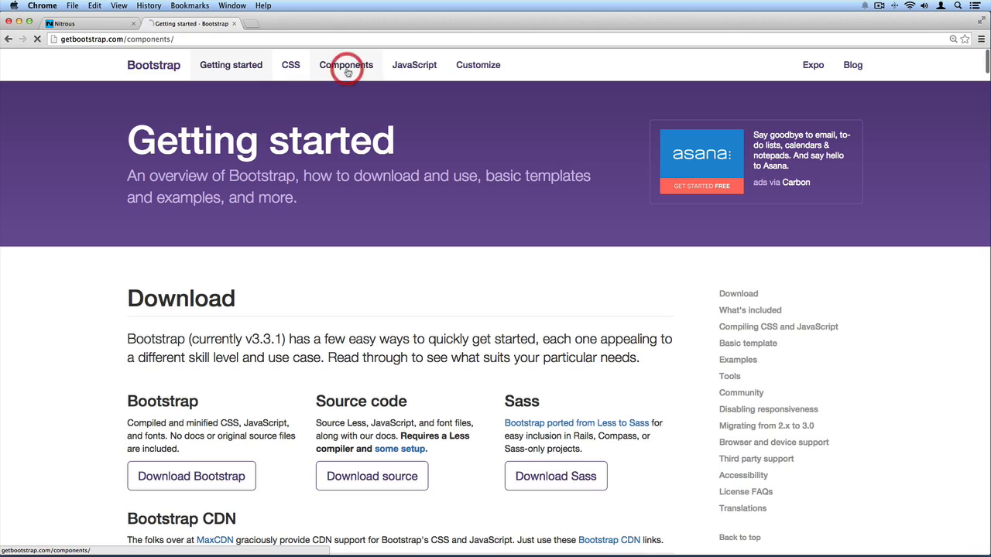
left_click(346, 65)
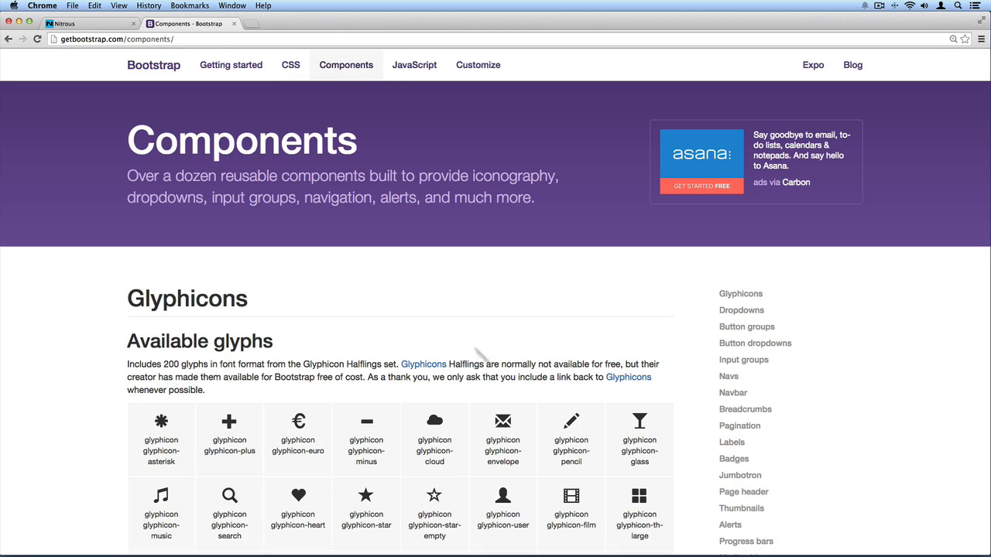
scroll("down", 3)
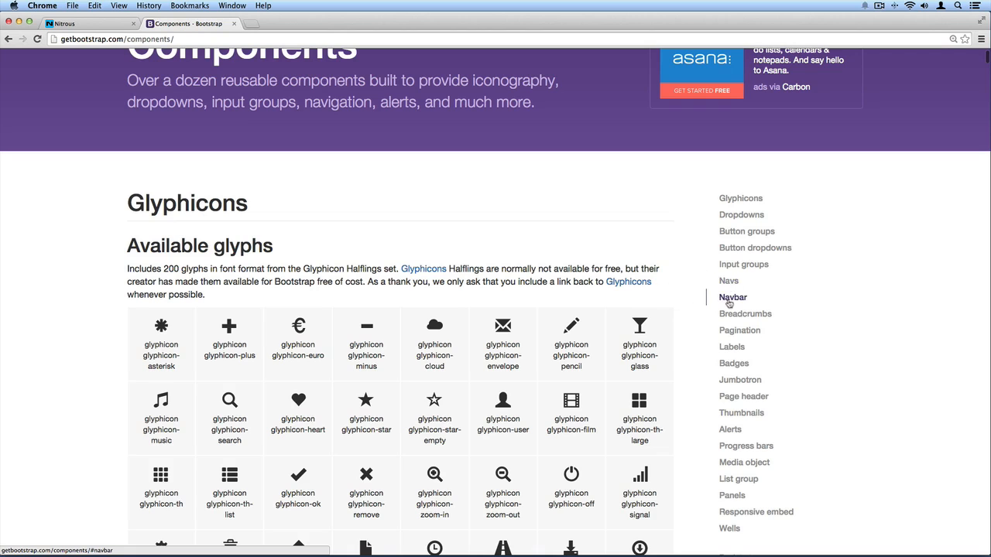
scroll("down", 3)
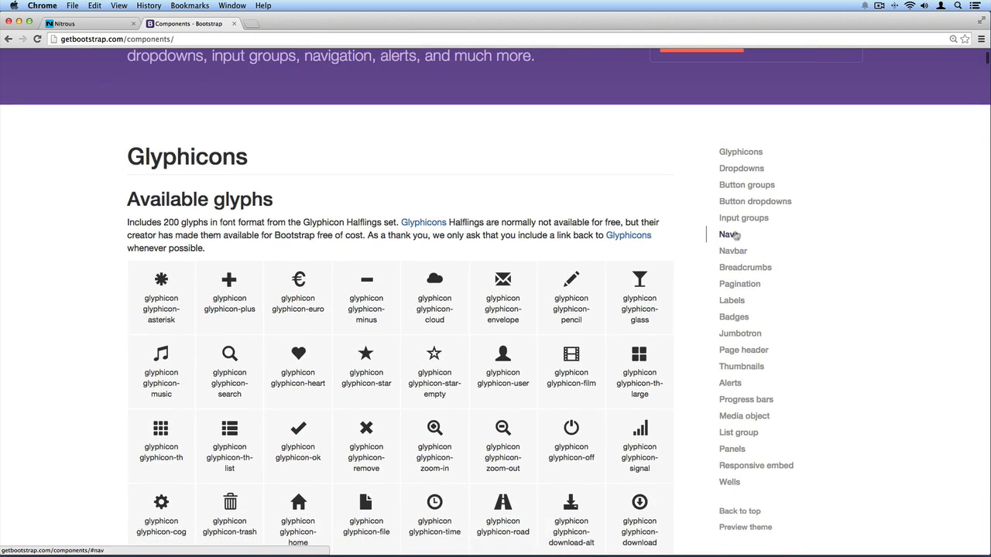
left_click(733, 251)
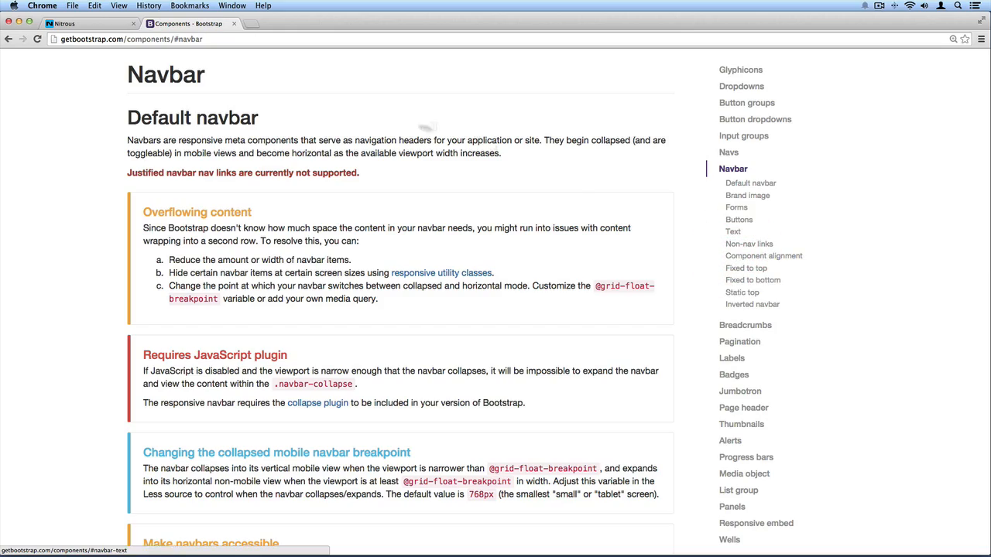
scroll("down", 3)
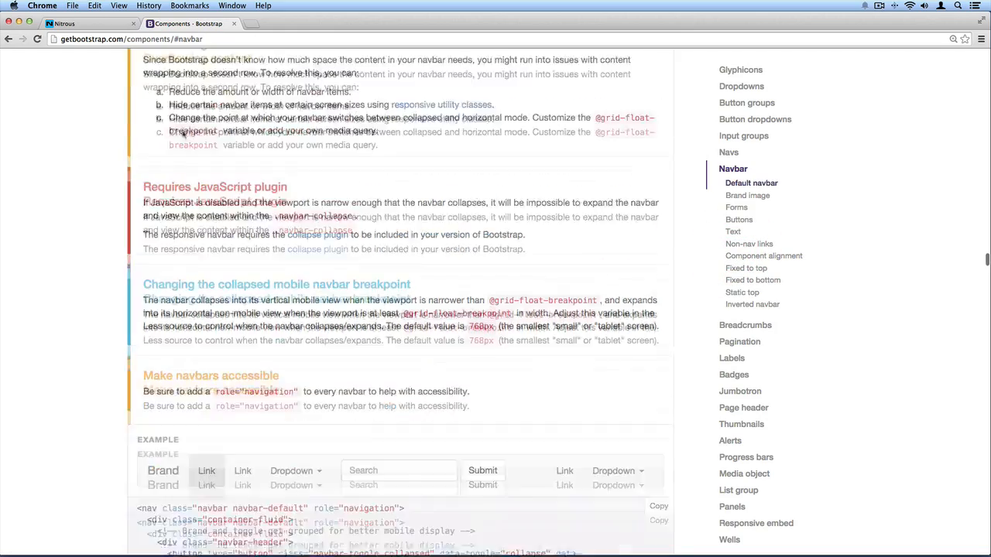
scroll("down", 3)
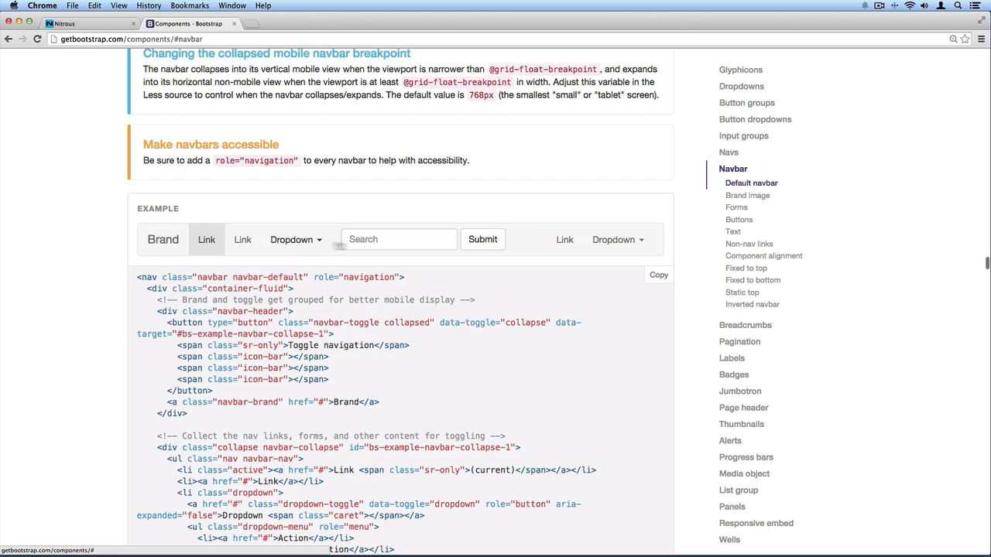
scroll("up", 3)
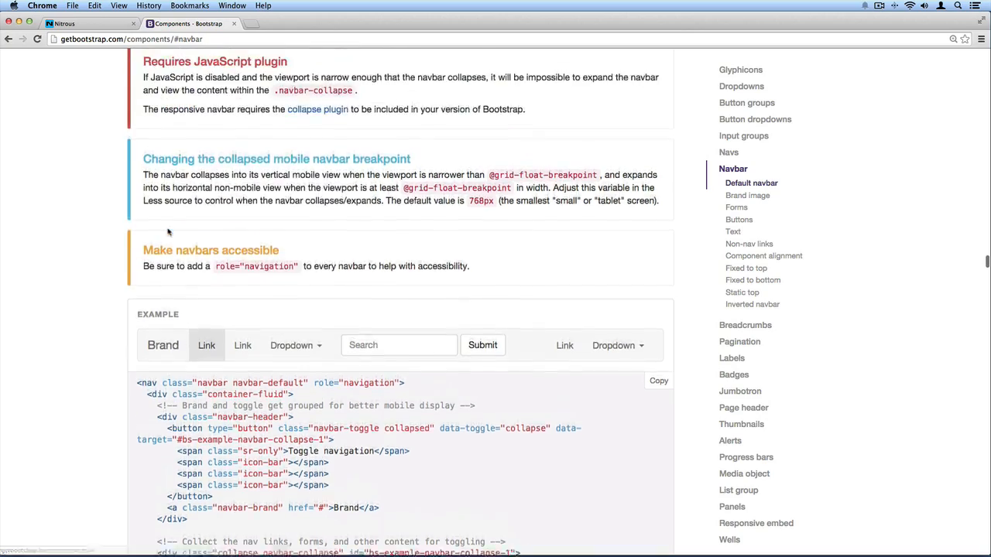
scroll("down", 3)
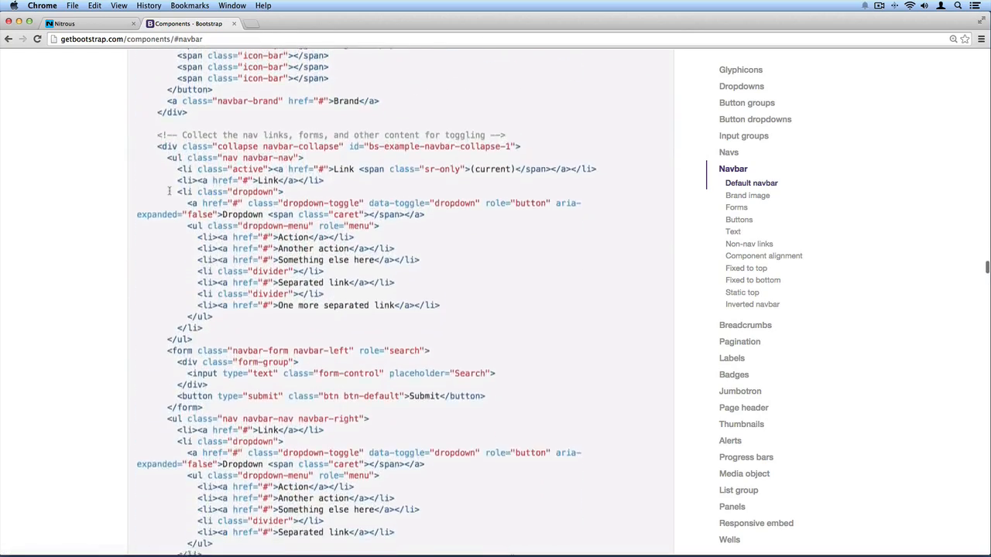
scroll("down", 3)
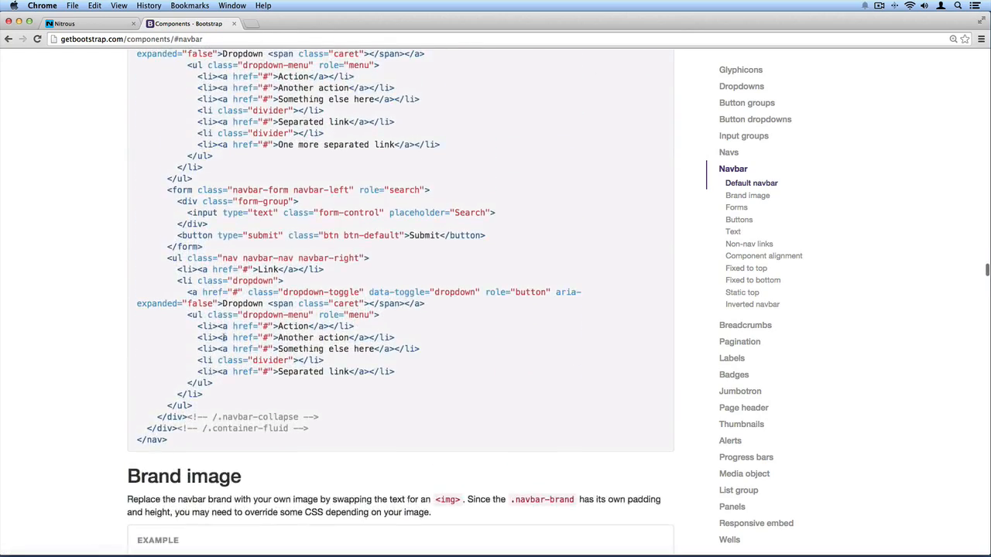
scroll("up", 3)
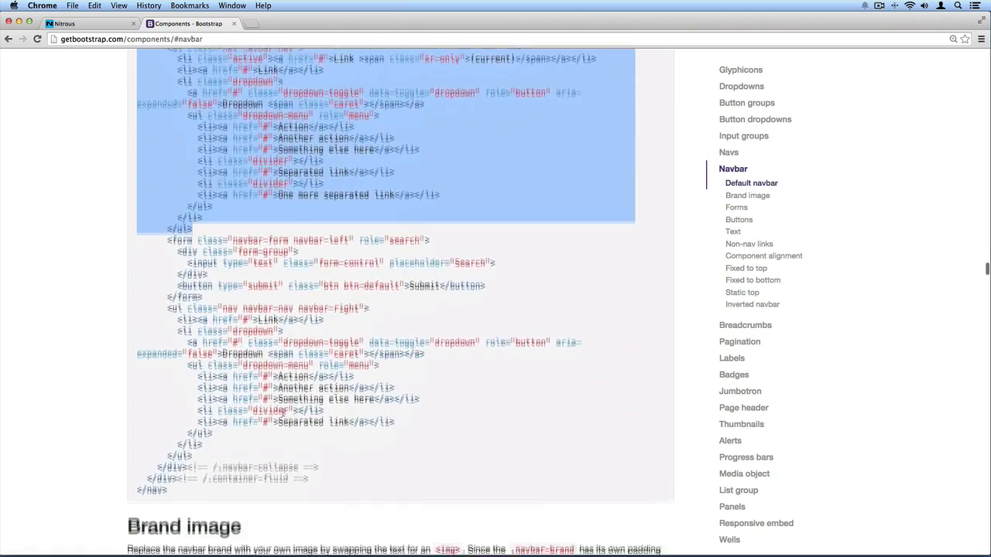
scroll("up", 3)
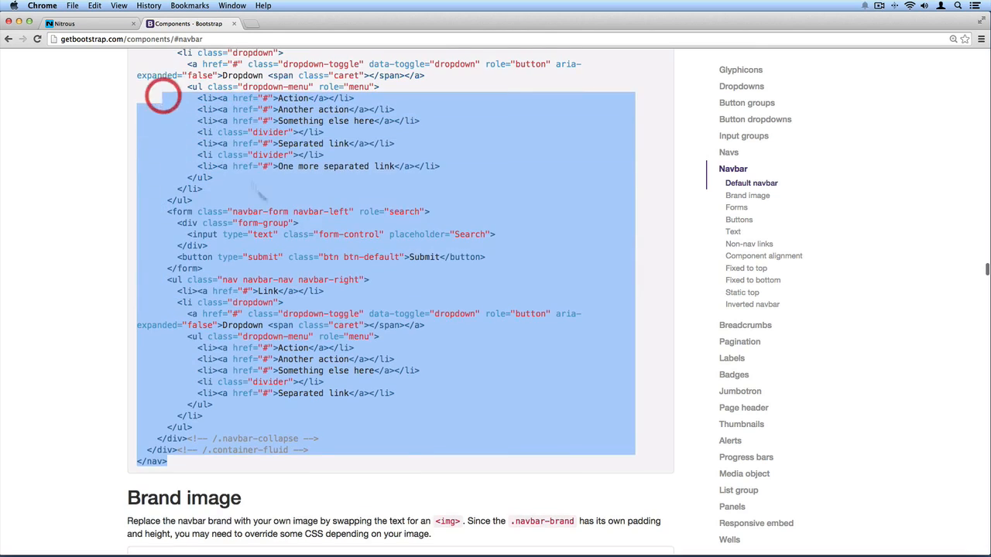
scroll("up", 3)
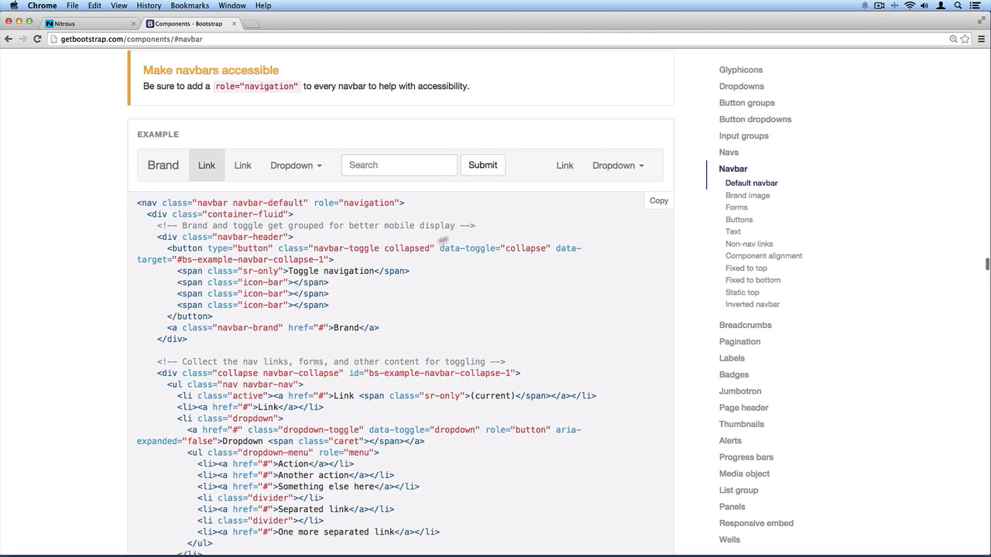
mouse_move(534, 256)
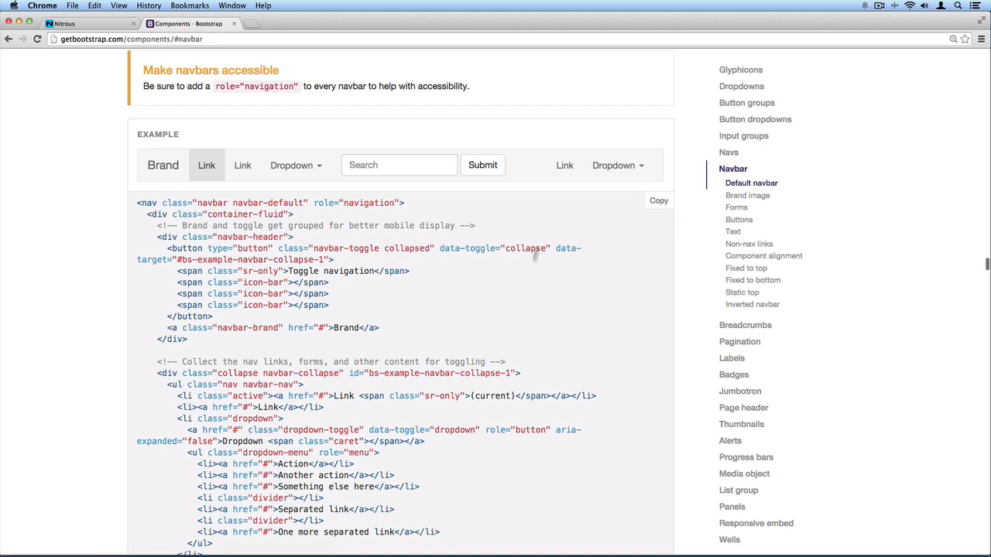
mouse_move(120, 209)
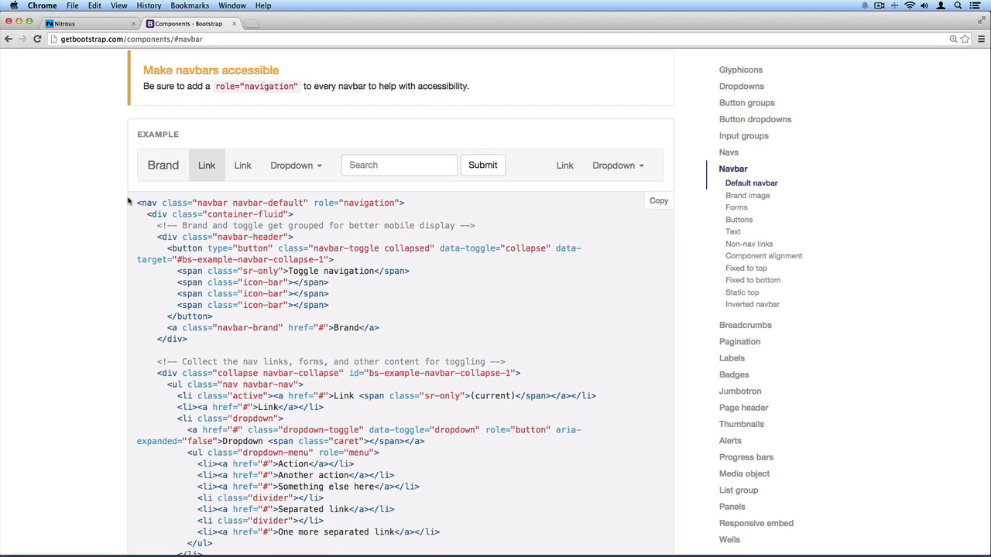
scroll("up", 3)
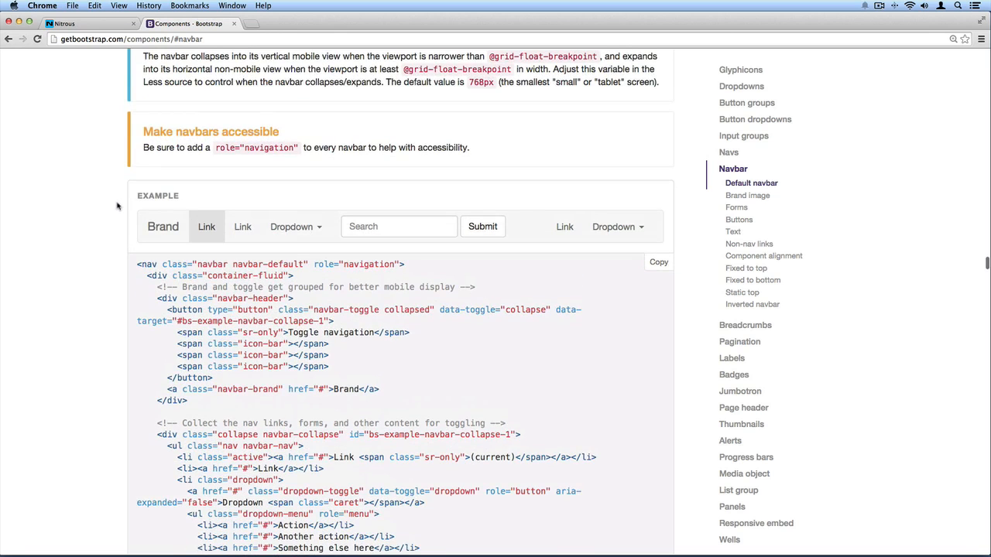
left_click(85, 23)
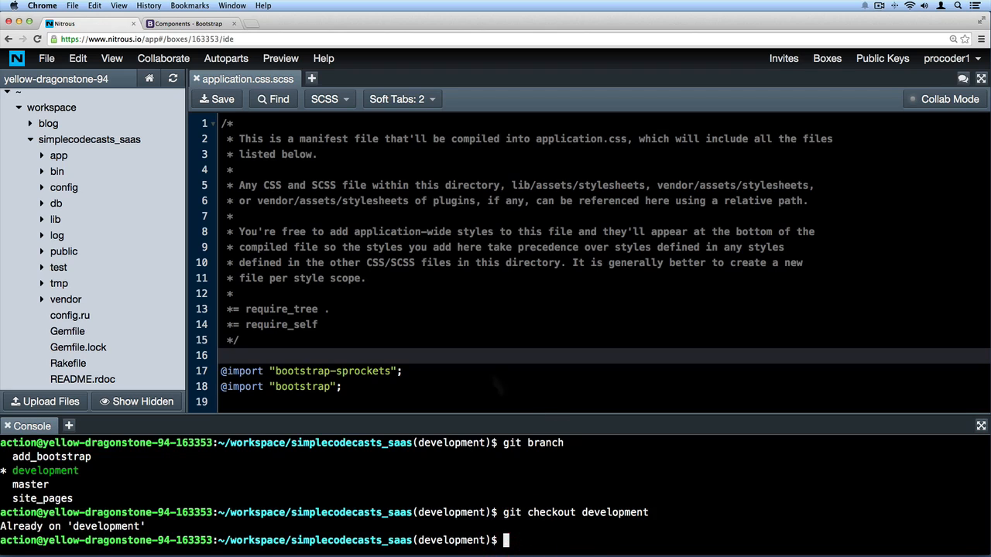
mouse_move(612, 473)
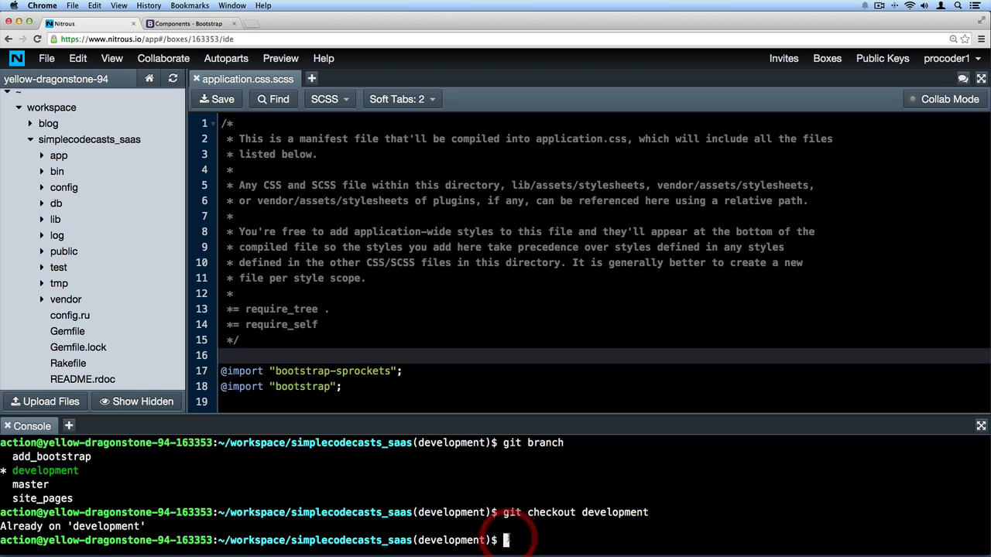
Step: Start the server with 'bundle exec rails server' and preview the app on port 3000
type("bundle ex")
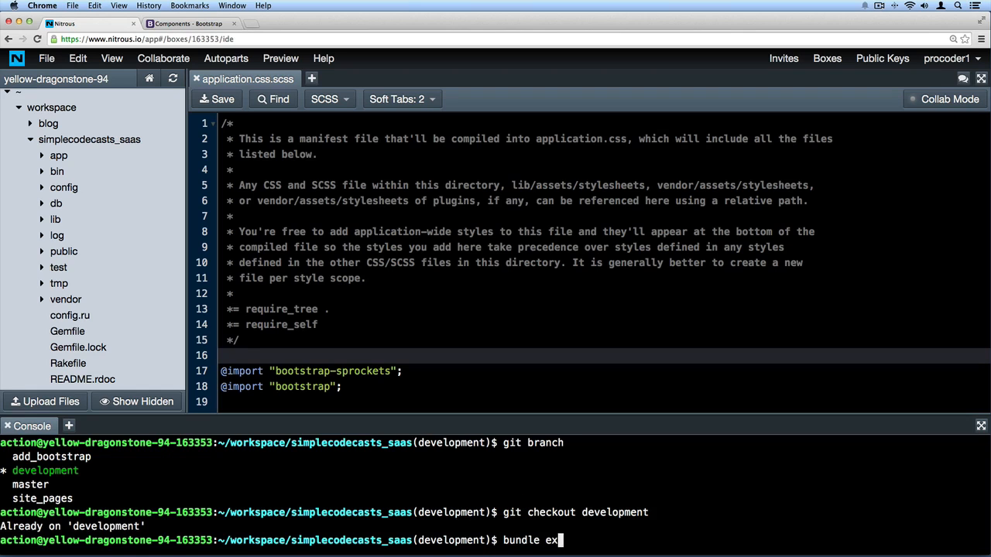
type("ec rails server")
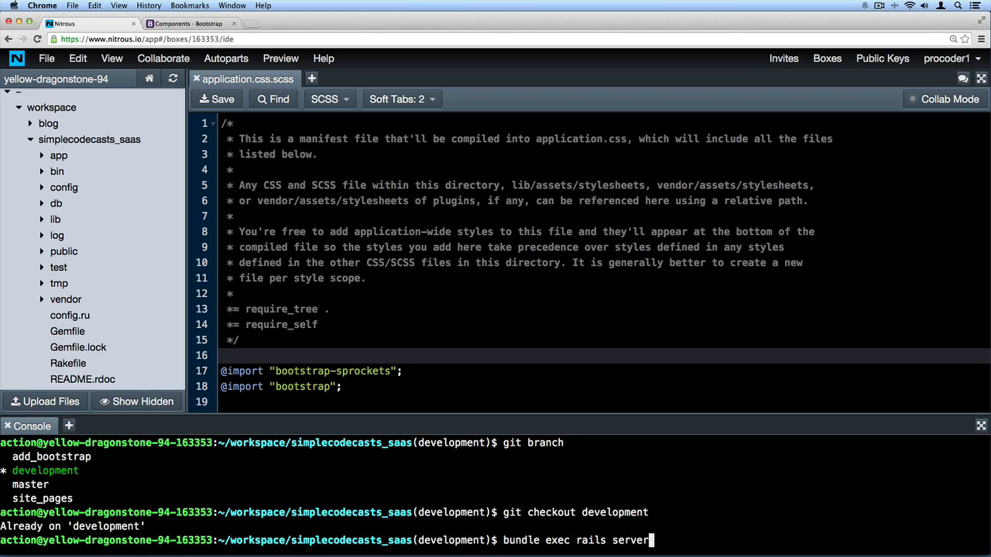
key("Return")
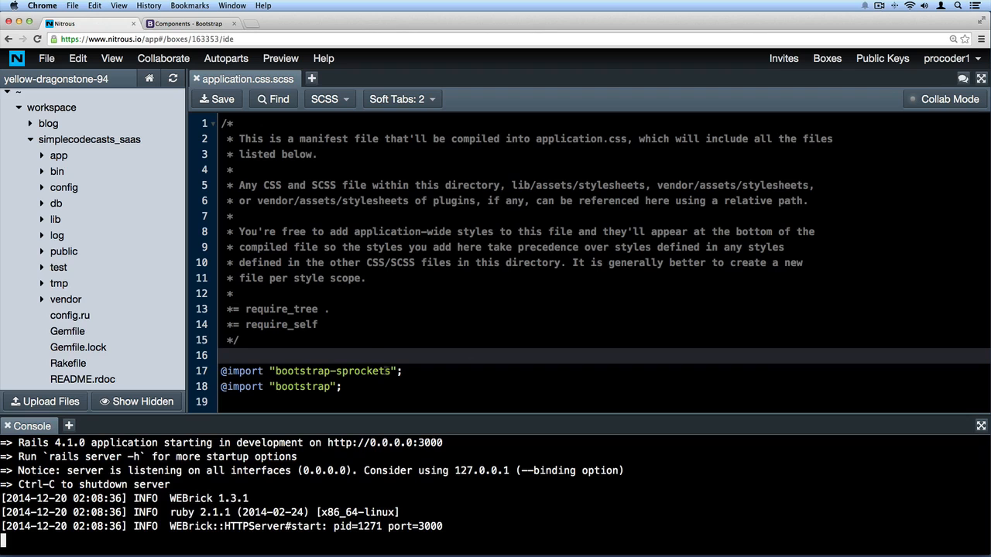
left_click(280, 58)
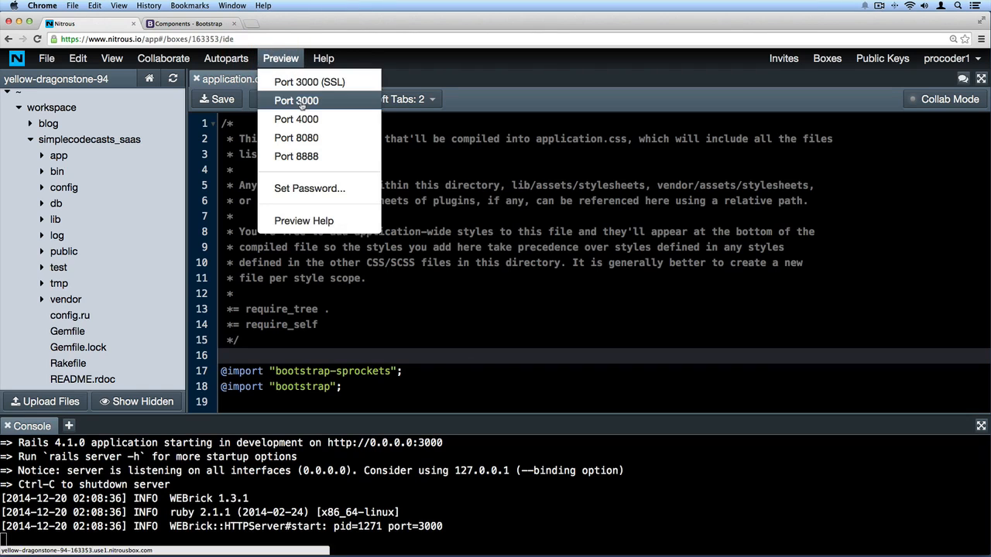
left_click(295, 100)
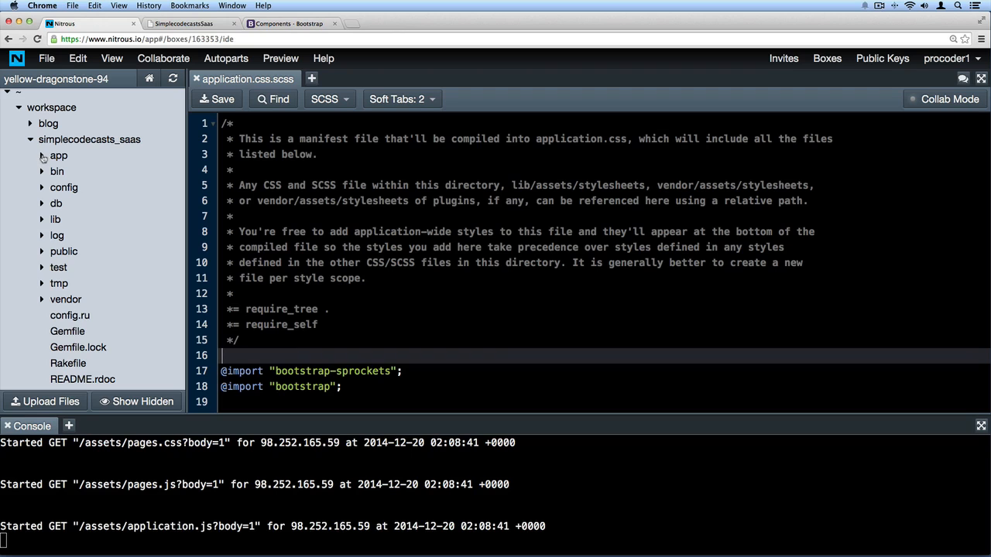
Step: Expand app > views > layouts and open application.html.erb in the editor
left_click(59, 155)
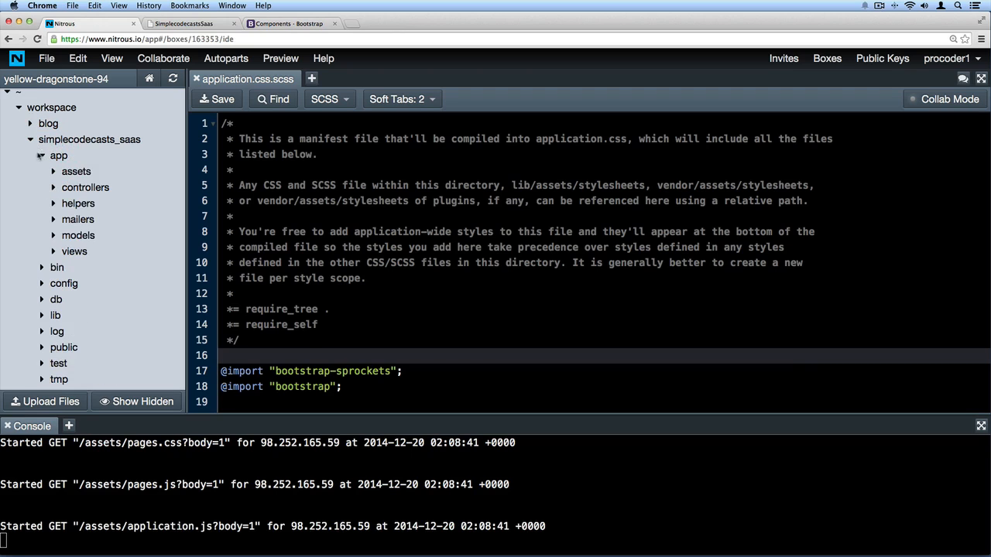
left_click(74, 251)
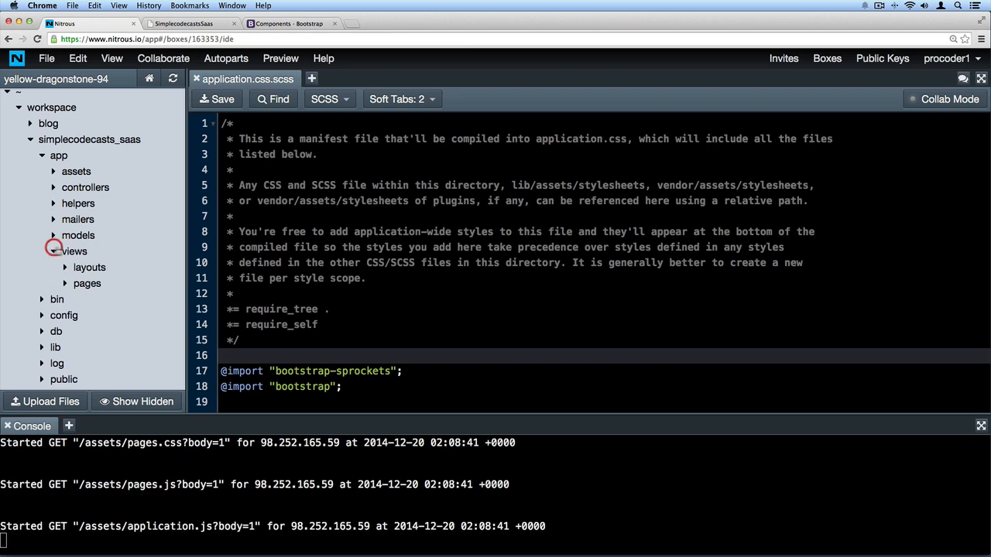
left_click(89, 267)
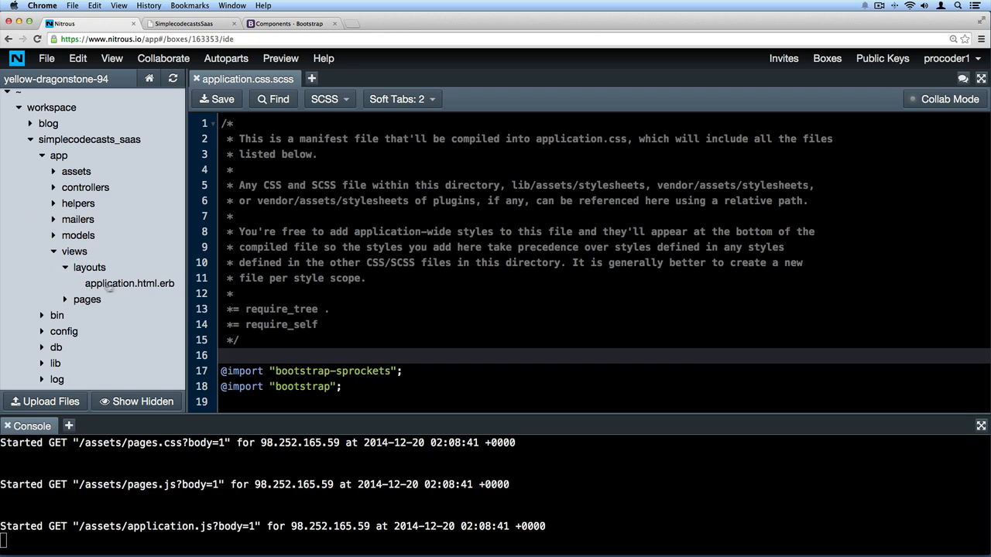
left_click(129, 283)
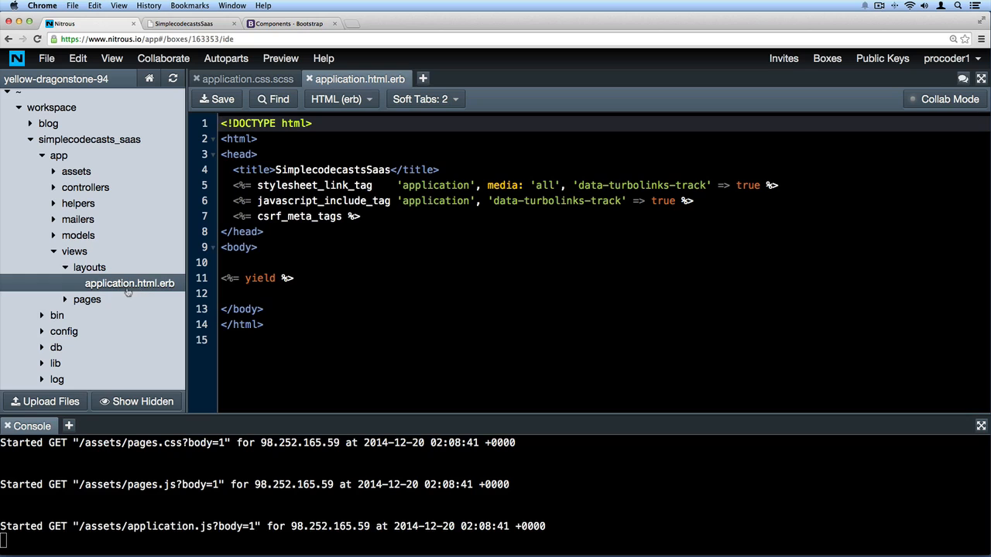
mouse_move(126, 300)
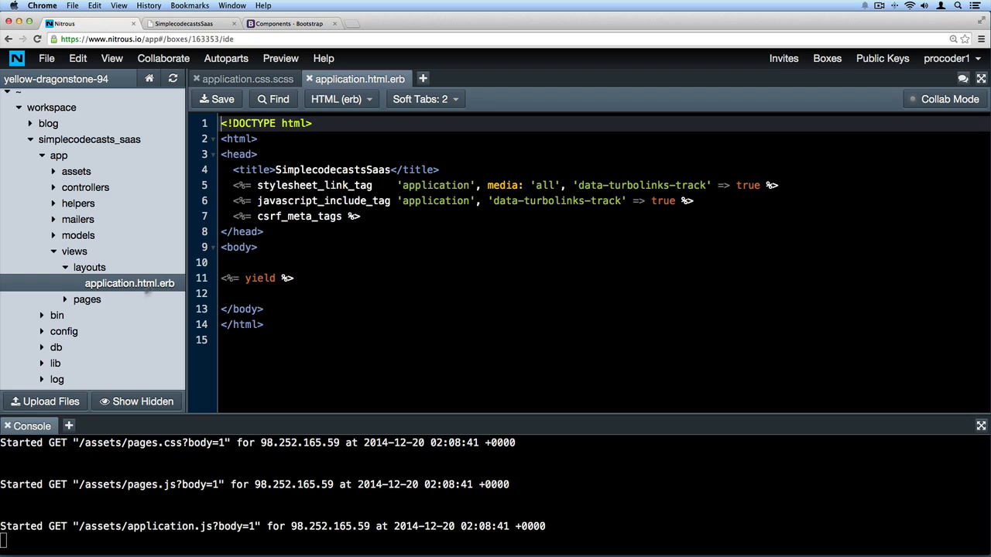
mouse_move(298, 255)
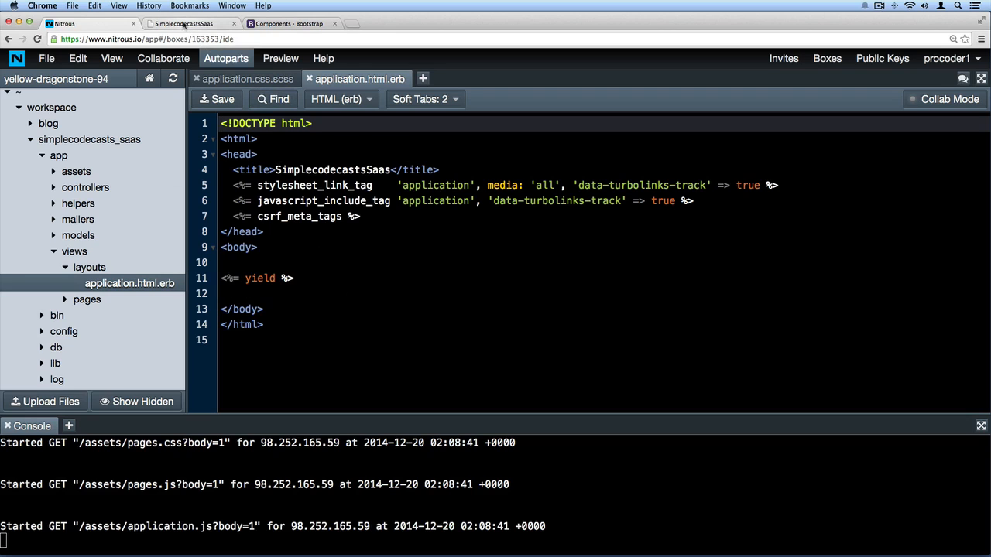
left_click(185, 23)
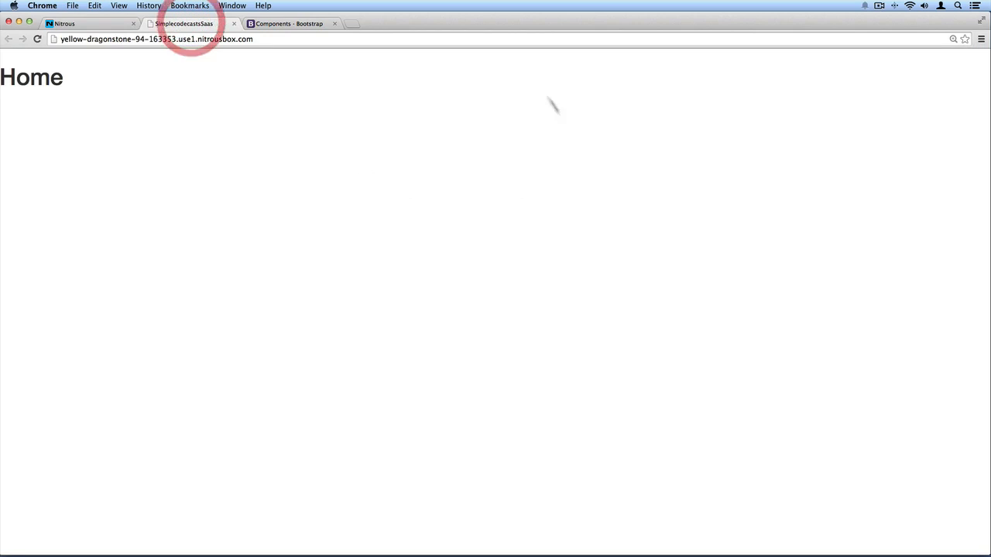
mouse_move(69, 83)
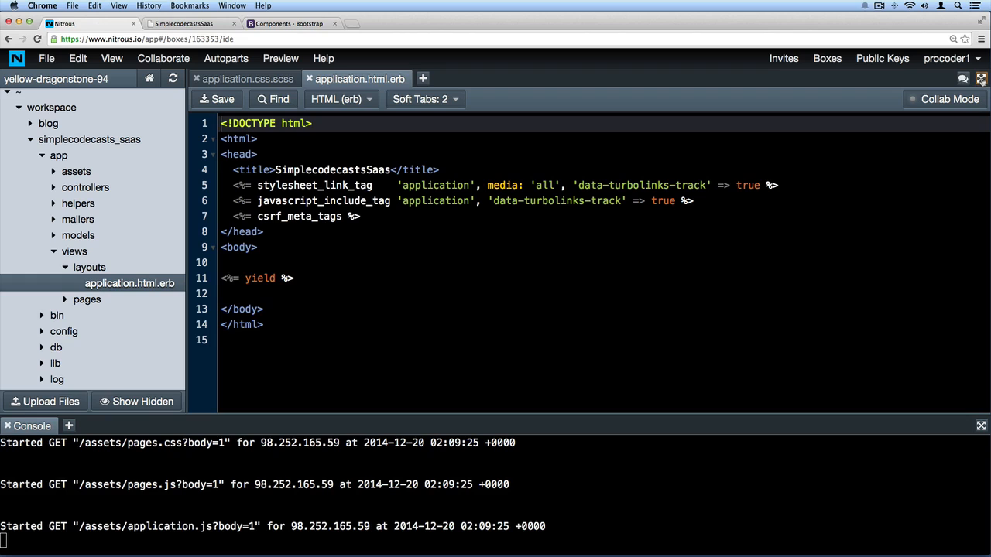
mouse_move(980, 80)
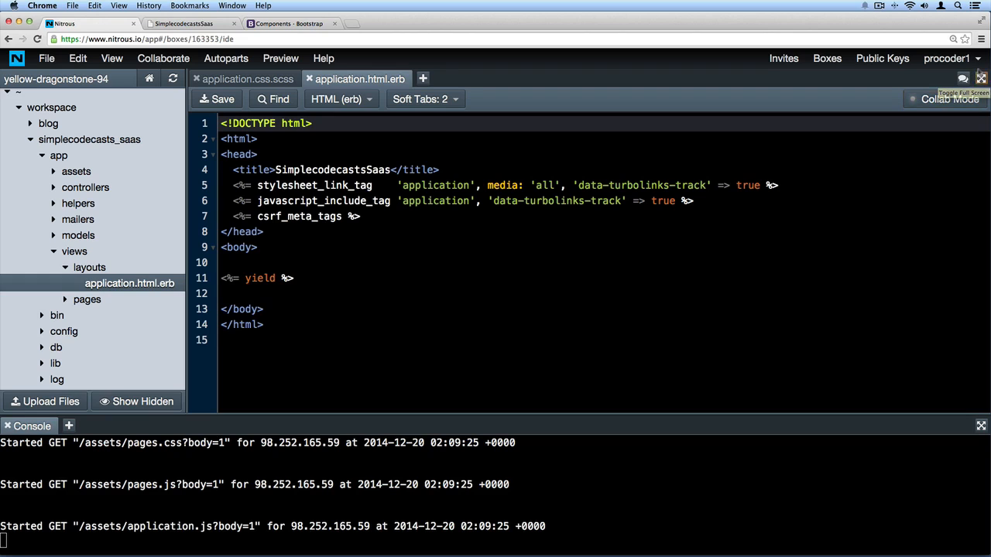
Step: Expand the editor to full window and remove an extra blank line in the navbar markup
left_click(980, 78)
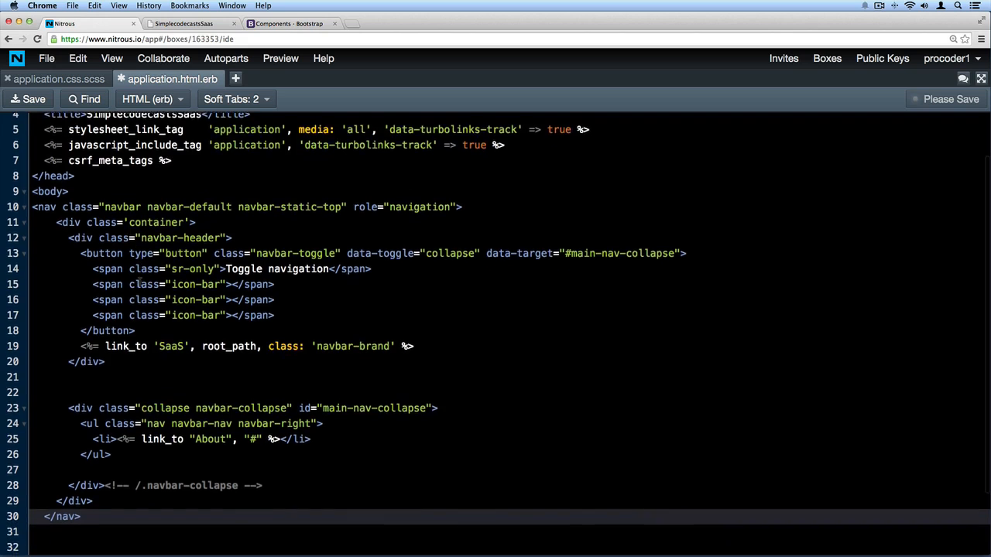
scroll("down", 3)
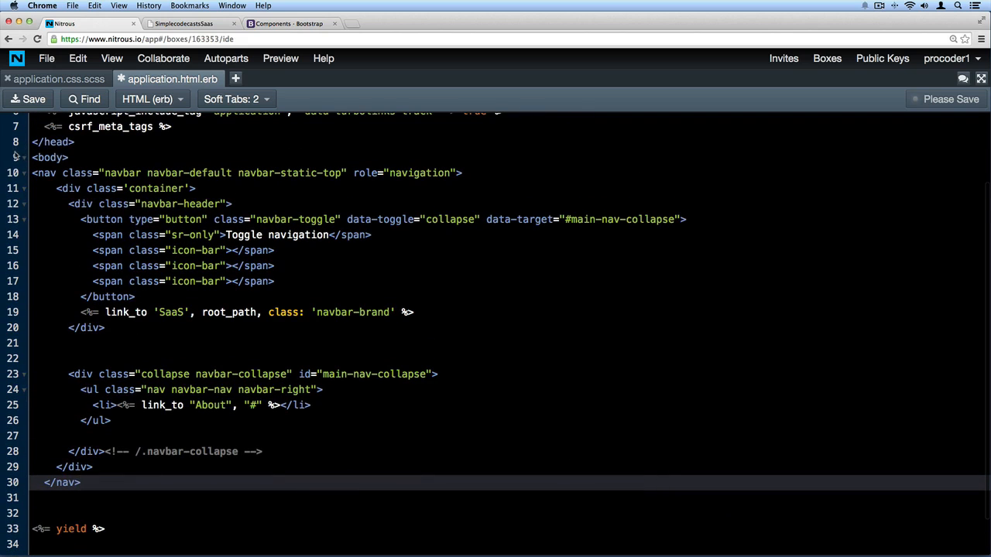
left_click(68, 157)
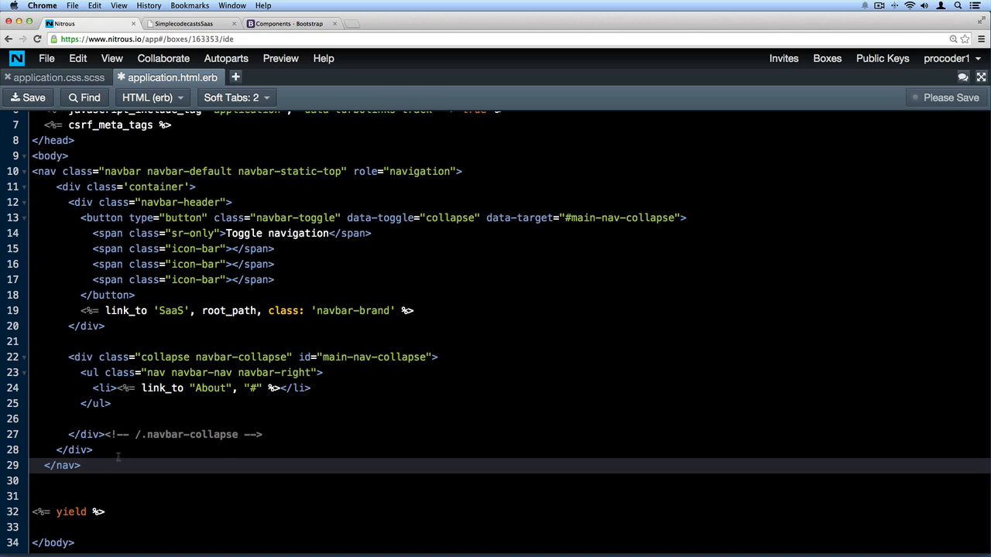
mouse_move(98, 475)
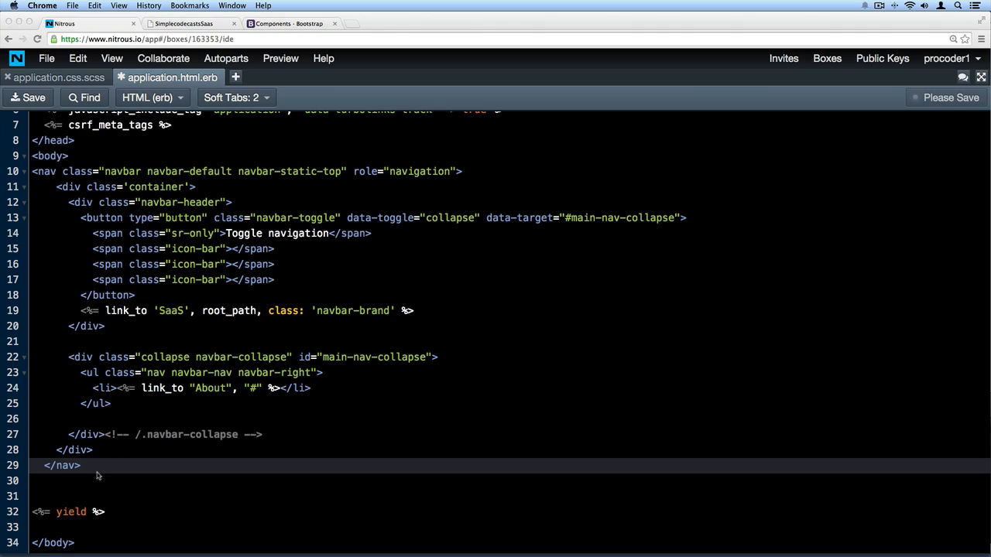
Step: Shift+Tab the navbar lines into place and delete the empty line between header and collapse
left_click(81, 465)
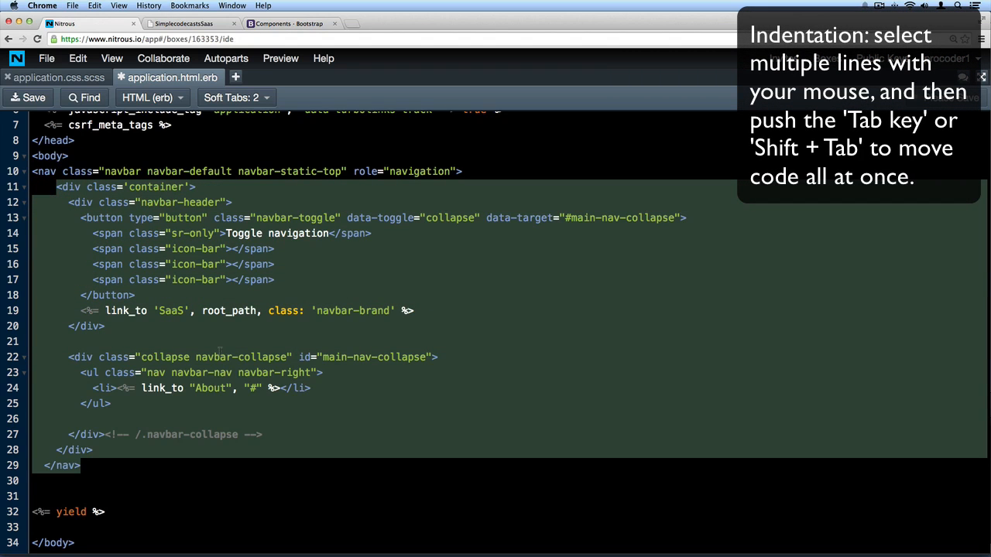
key("shift+tab")
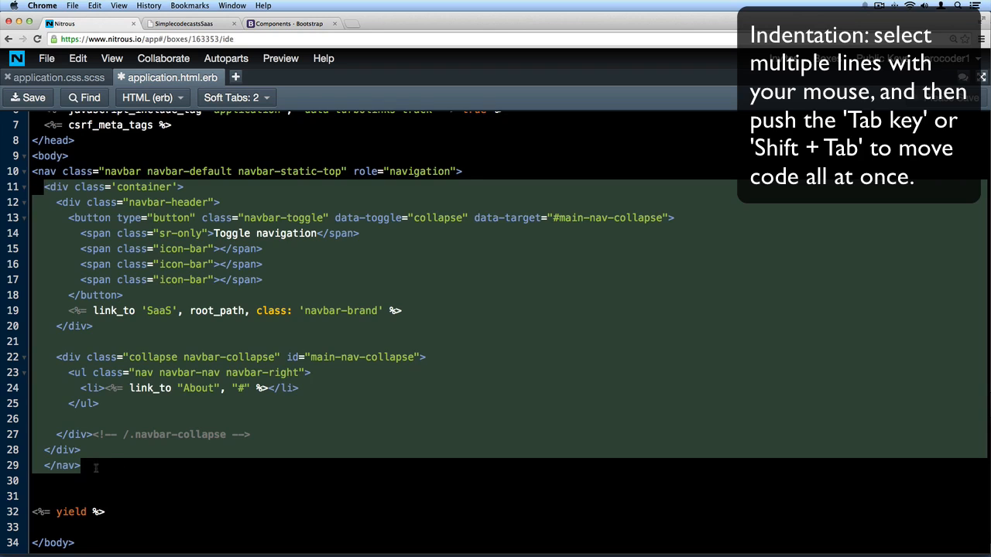
left_click(58, 465)
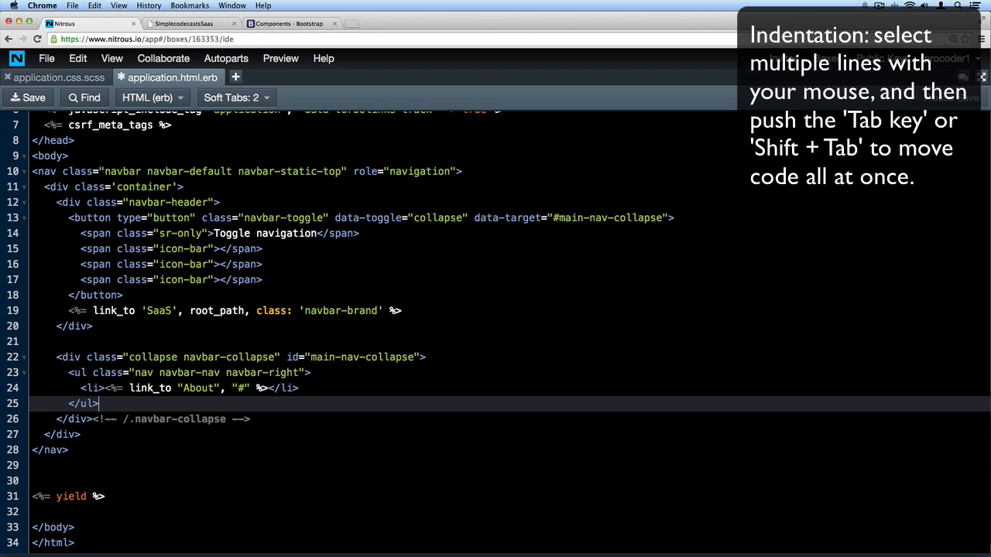
left_click(100, 341)
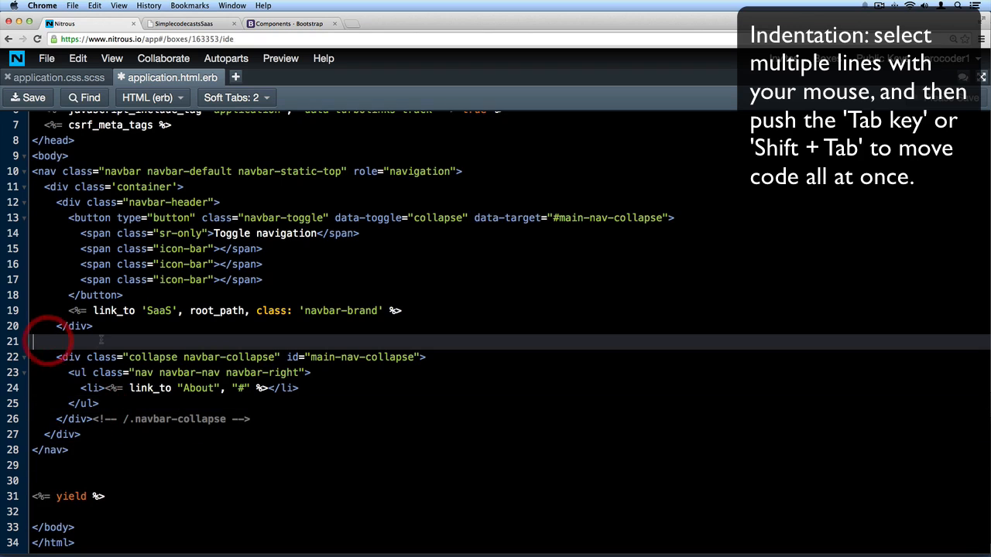
key("Backspace")
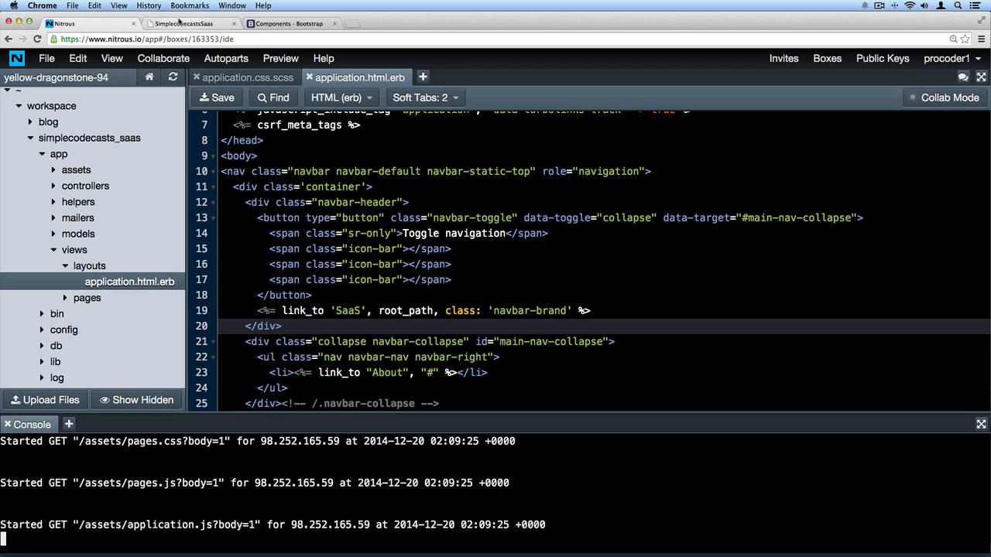
Step: View the app's home page, then compare with Bootstrap's navbar example markup
left_click(184, 24)
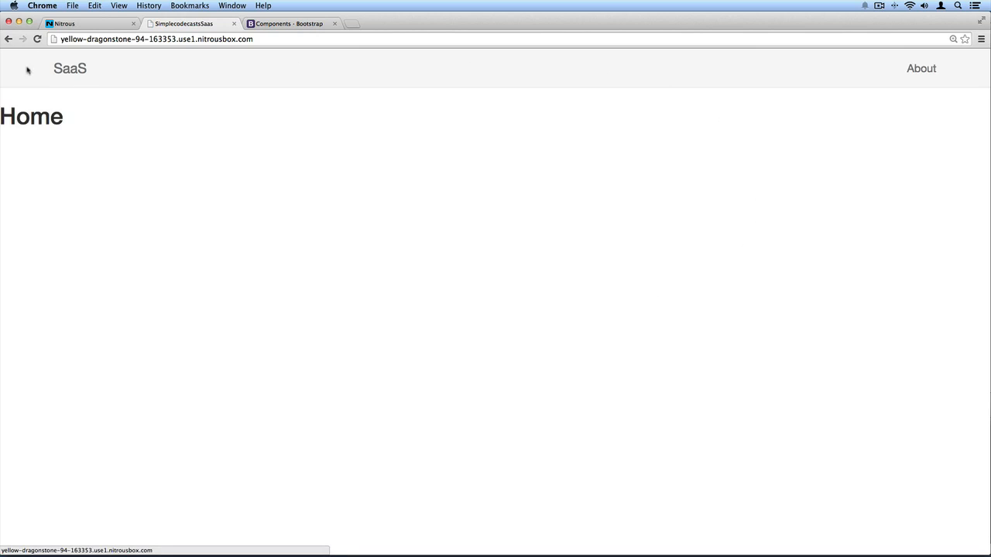
mouse_move(682, 110)
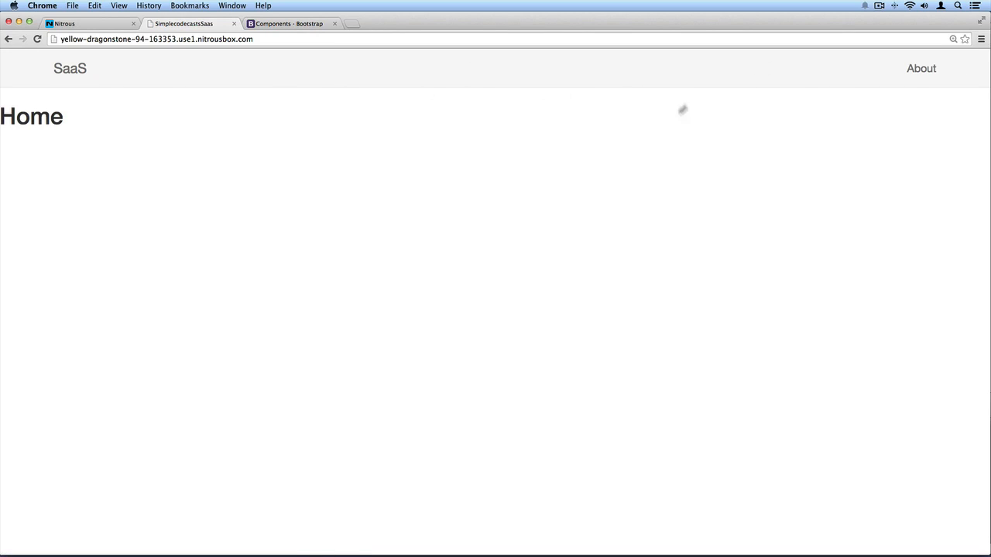
mouse_move(482, 105)
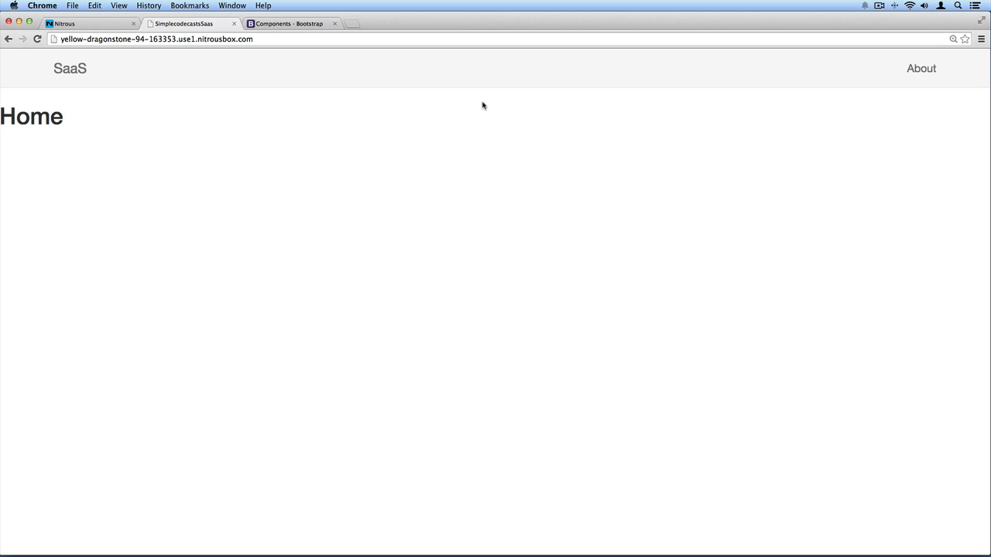
left_click(290, 24)
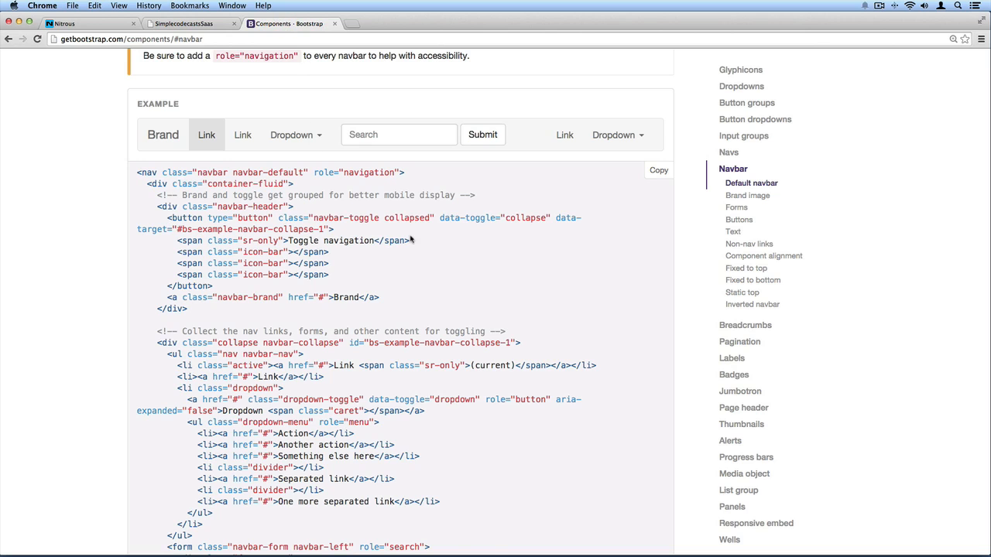
scroll("up", 3)
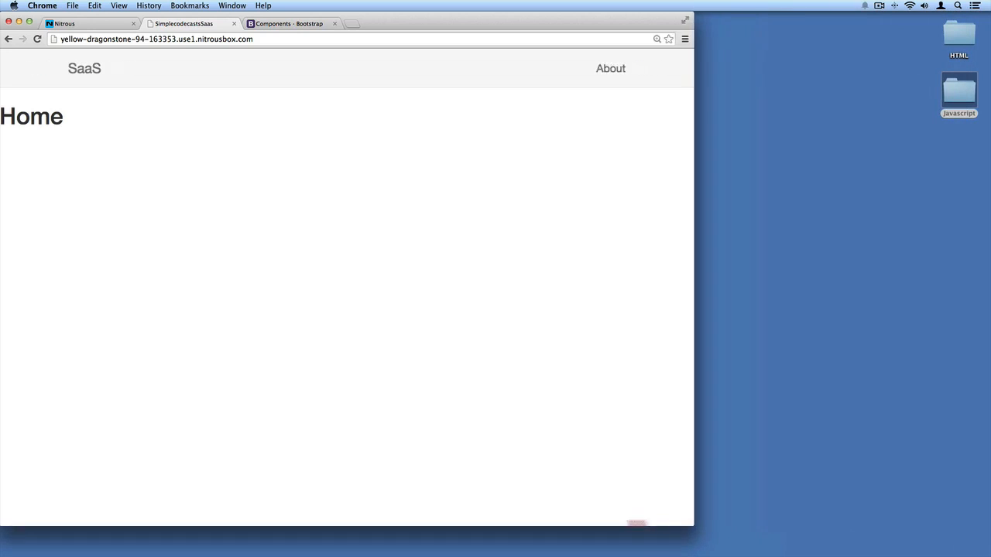
Step: Shrink the window until the navbar collapses, then widen until the About link reappears
left_click_drag(691, 522, 340, 520)
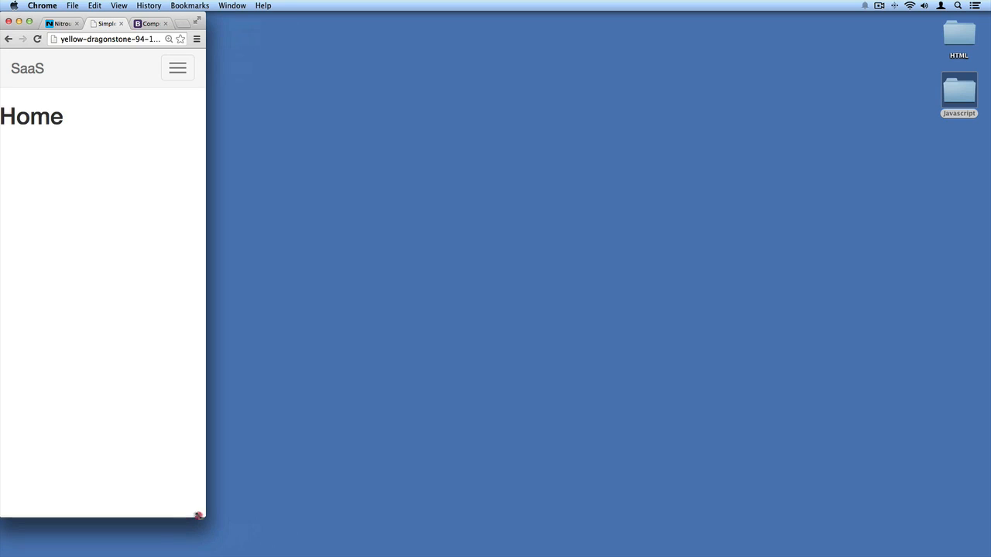
left_click_drag(199, 516, 184, 393)
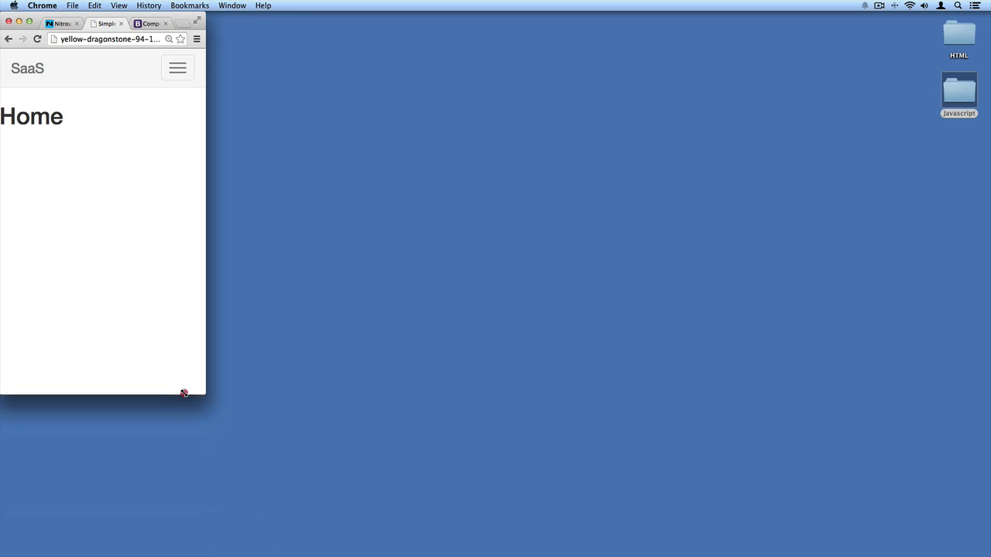
left_click_drag(184, 393, 142, 319)
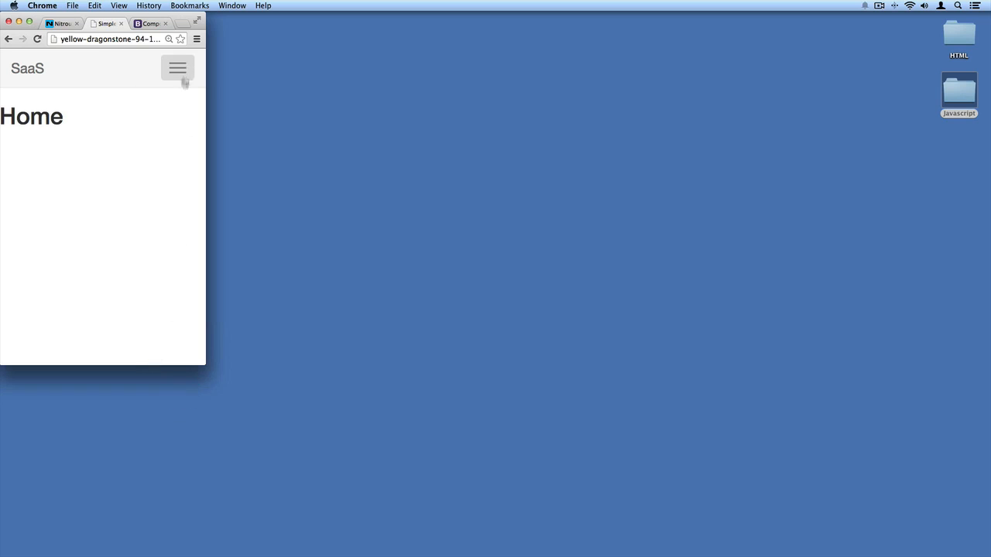
mouse_move(201, 359)
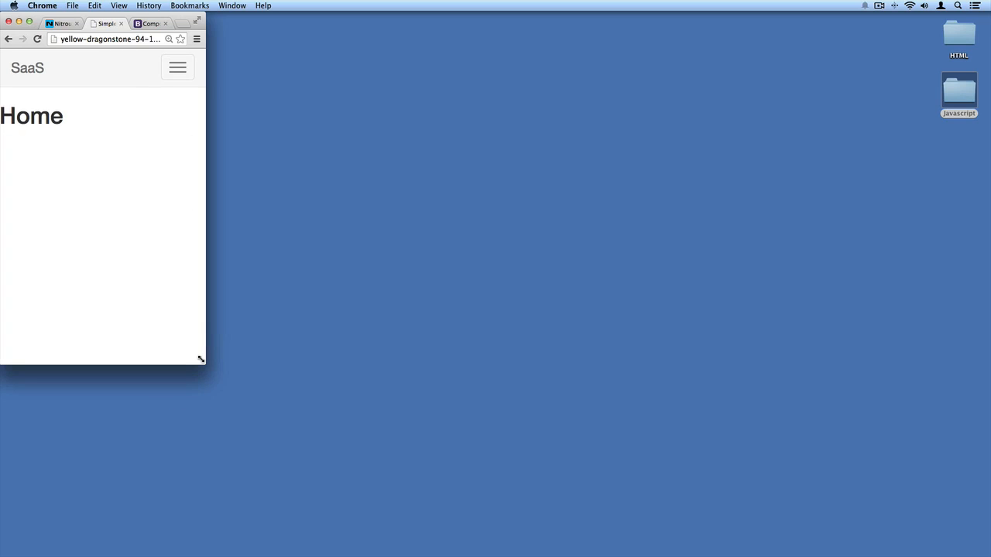
left_click_drag(201, 358, 267, 364)
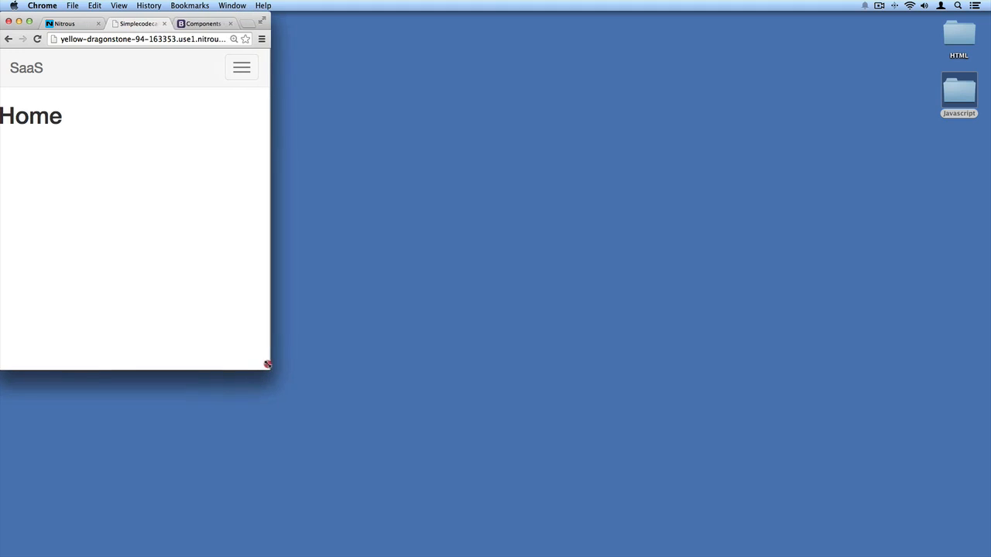
left_click_drag(267, 364, 488, 393)
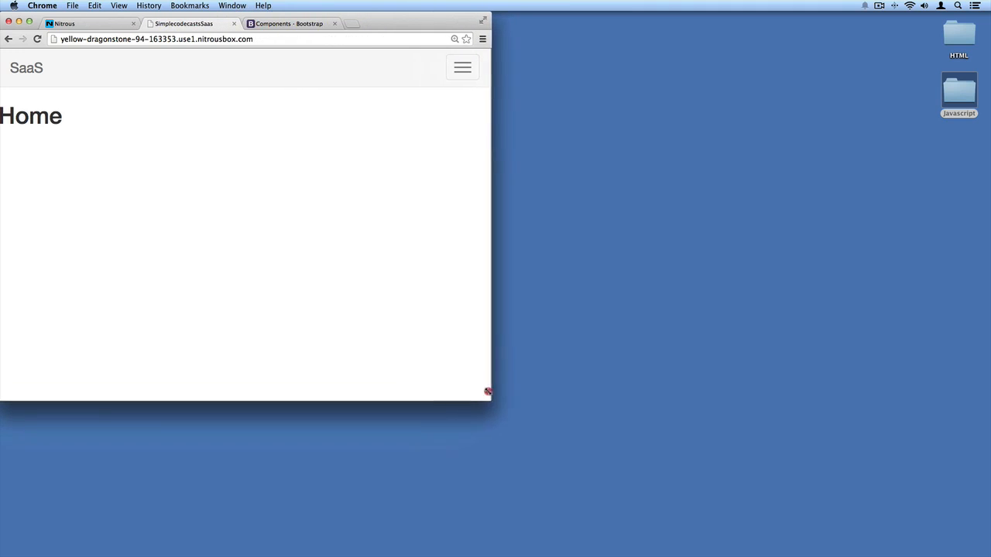
left_click_drag(487, 391, 484, 380)
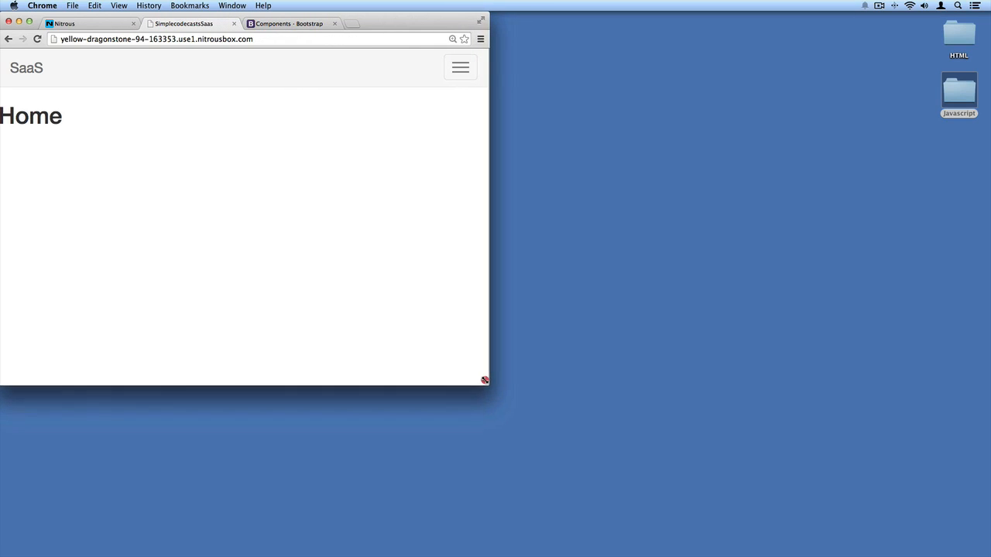
left_click_drag(485, 379, 401, 464)
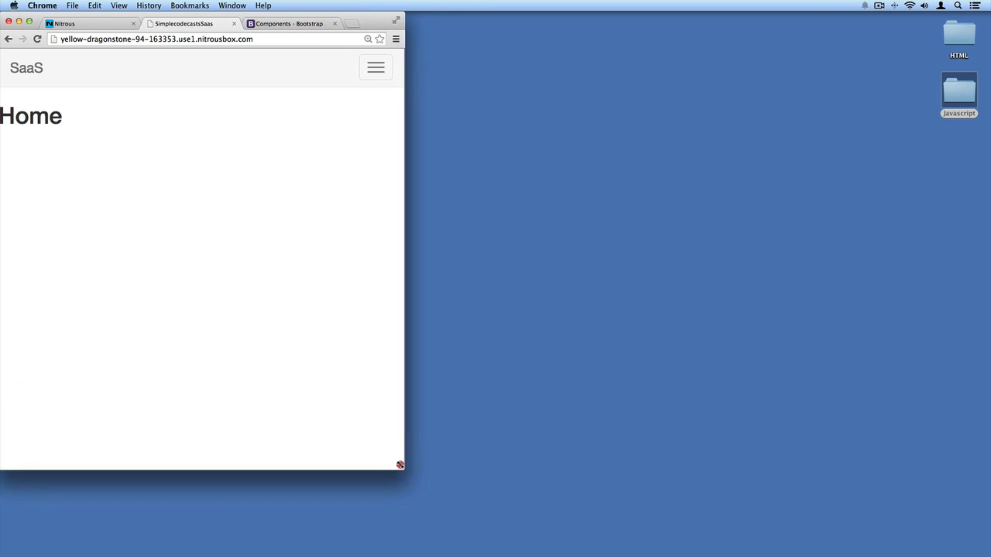
left_click_drag(400, 465, 477, 431)
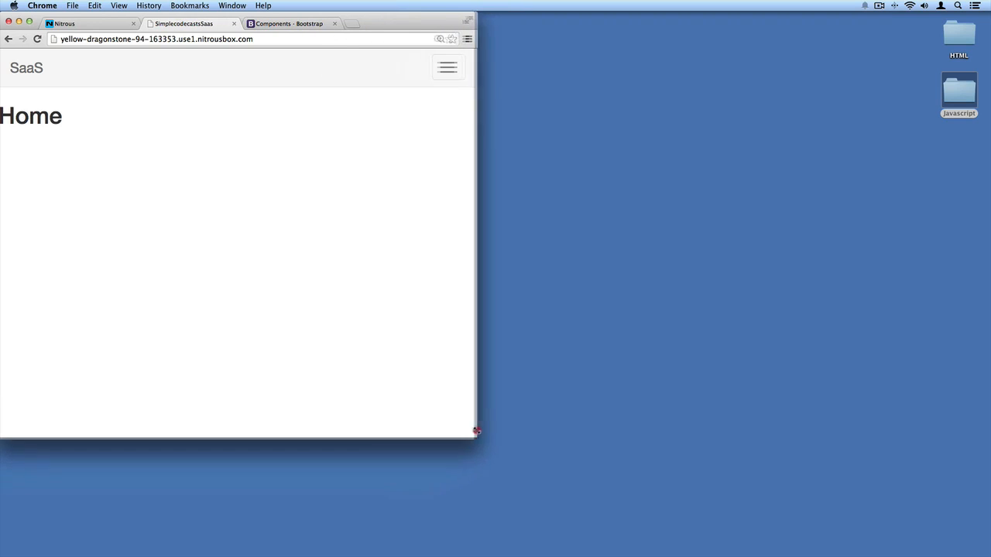
left_click_drag(478, 431, 487, 392)
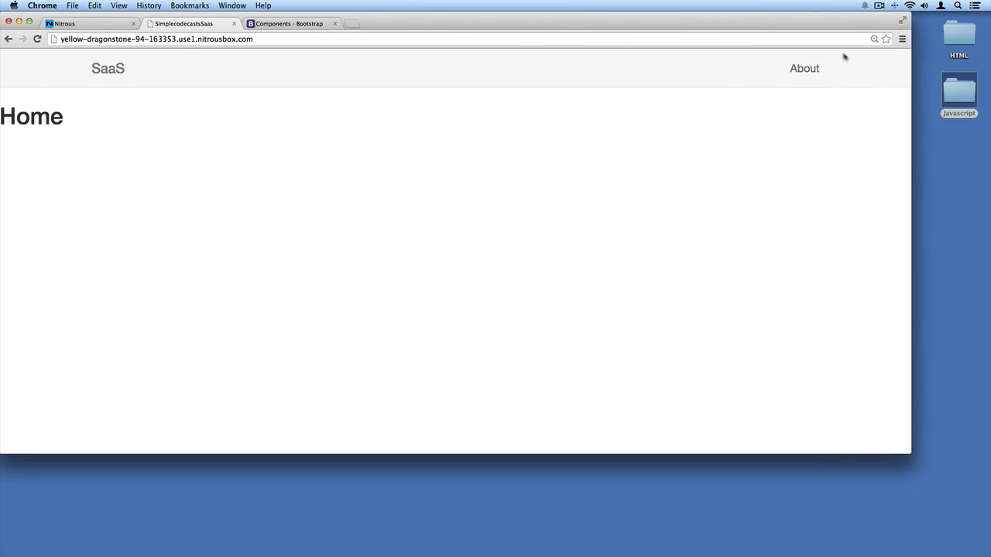
mouse_move(804, 68)
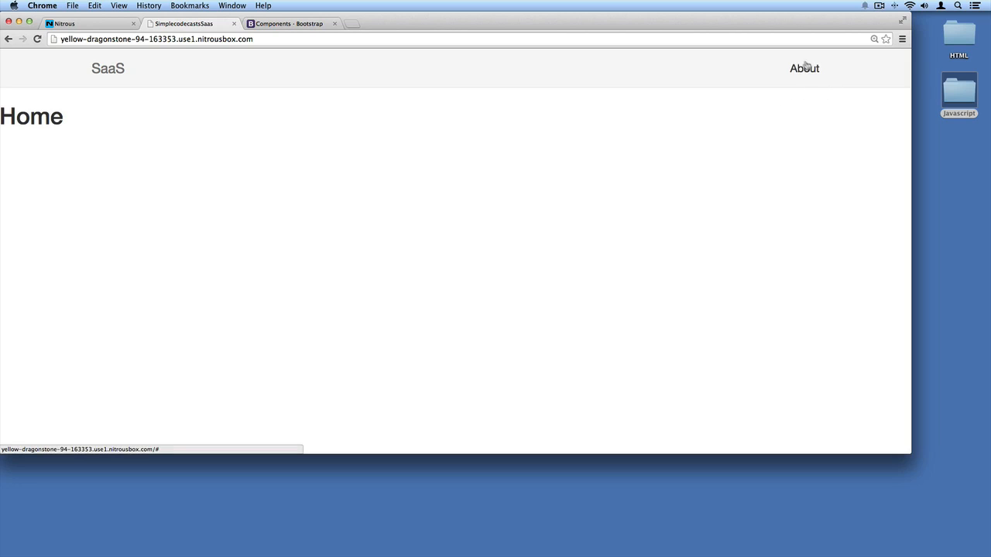
mouse_move(916, 457)
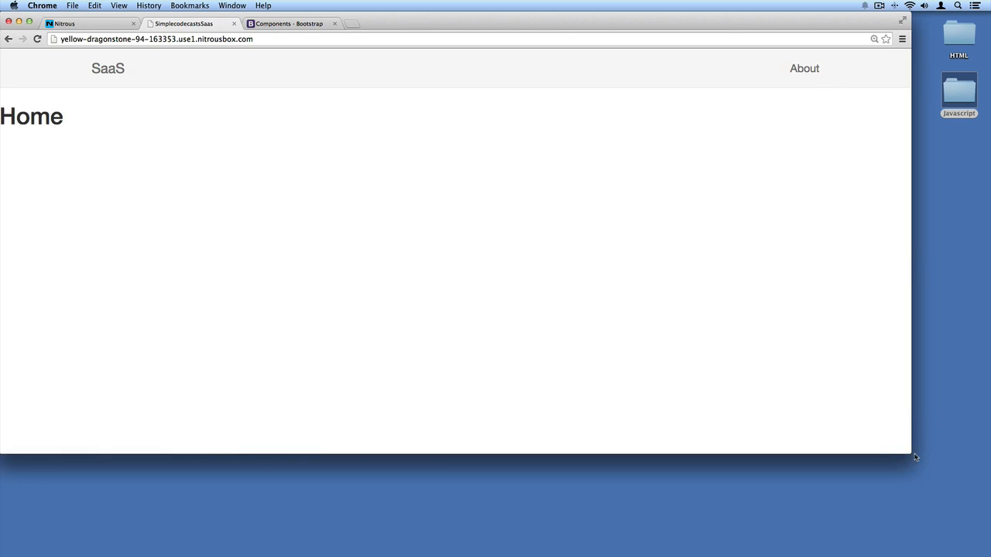
Step: Narrow and widen the window again around the collapse point, then restore full width
left_click_drag(911, 455, 549, 456)
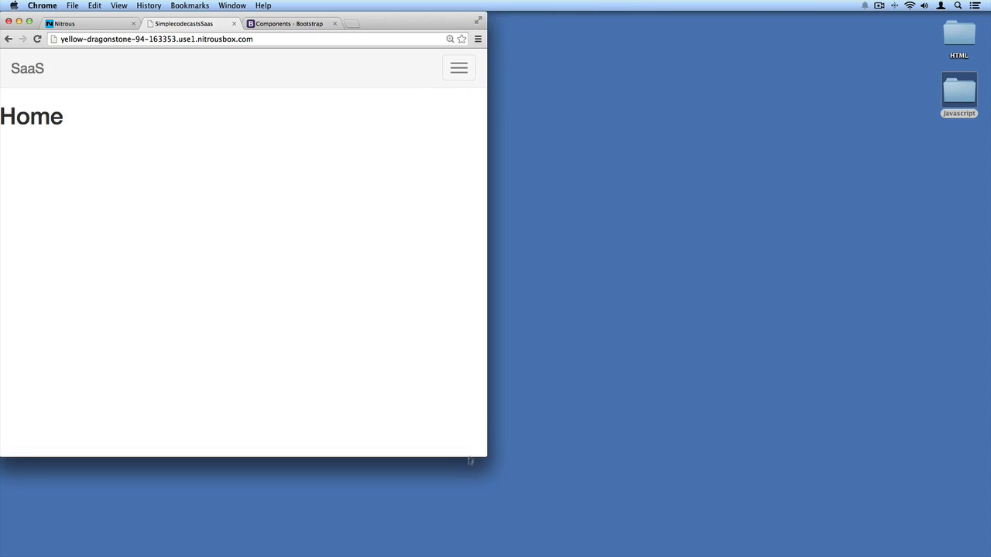
left_click_drag(487, 457, 873, 492)
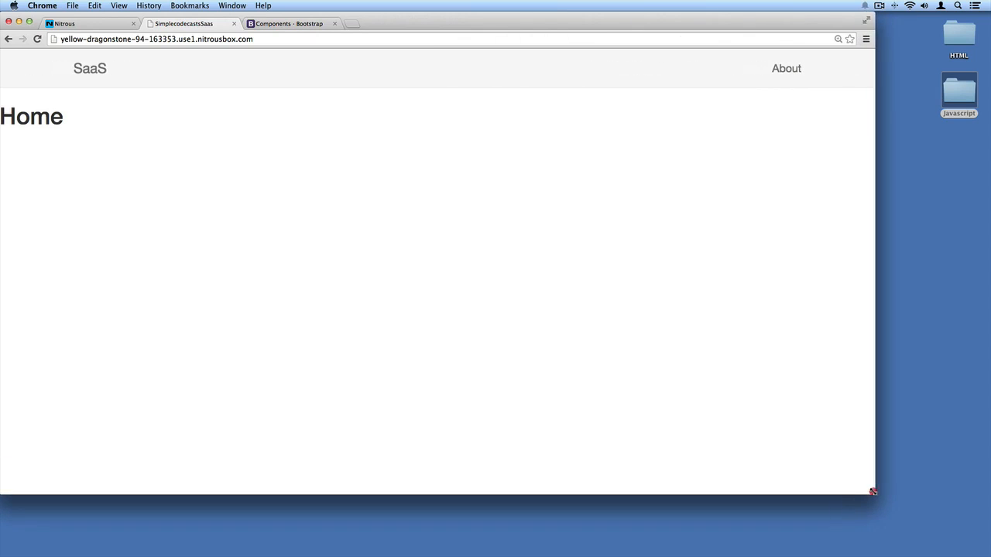
left_click_drag(873, 493, 638, 509)
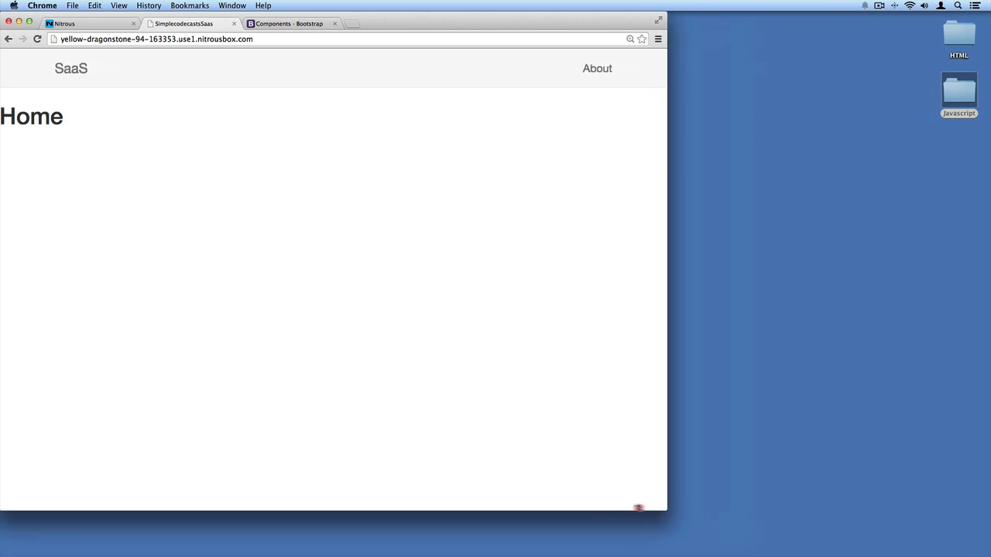
left_click_drag(664, 507, 606, 507)
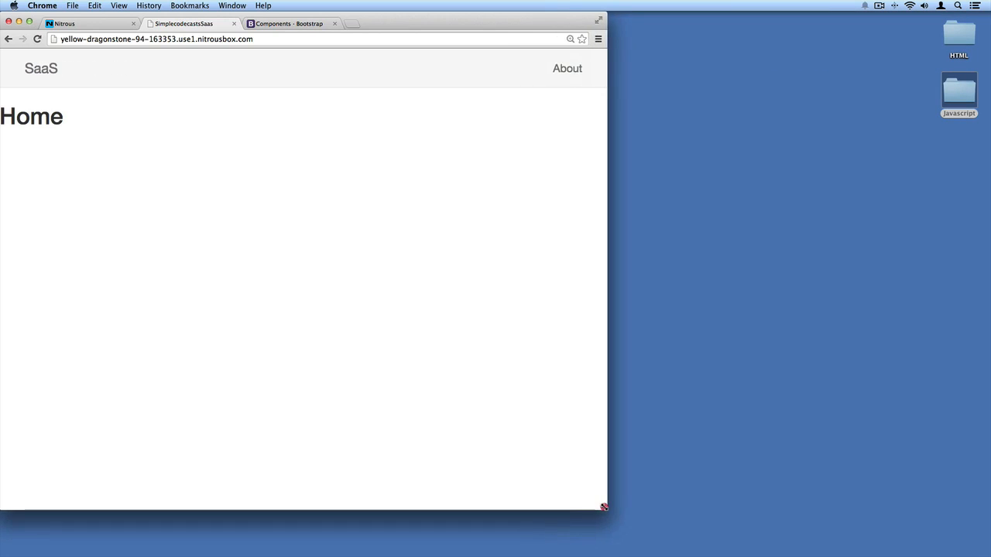
left_click_drag(605, 508, 617, 507)
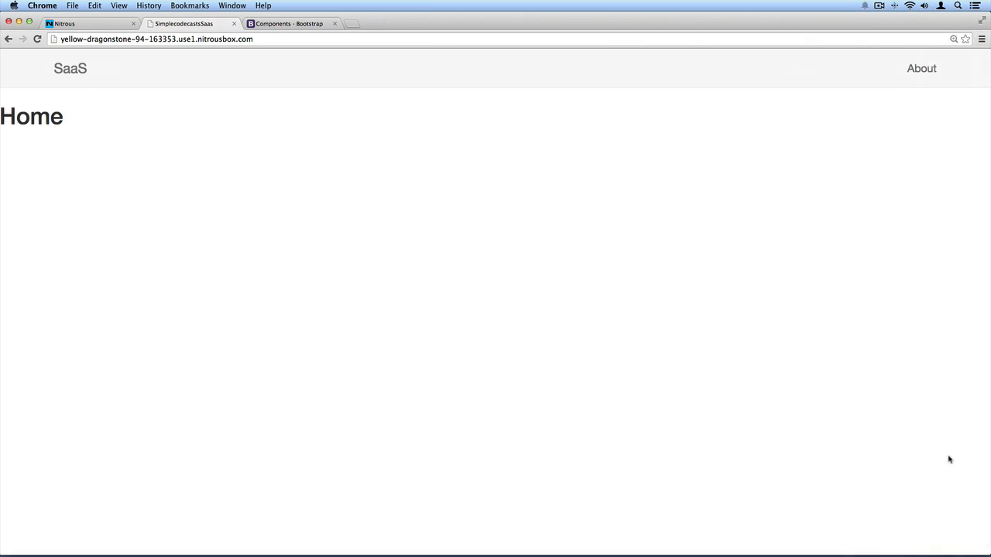
Step: Read Bootstrap's default navbar notes on collapse breakpoints, then return to the Nitrous editor
left_click(291, 23)
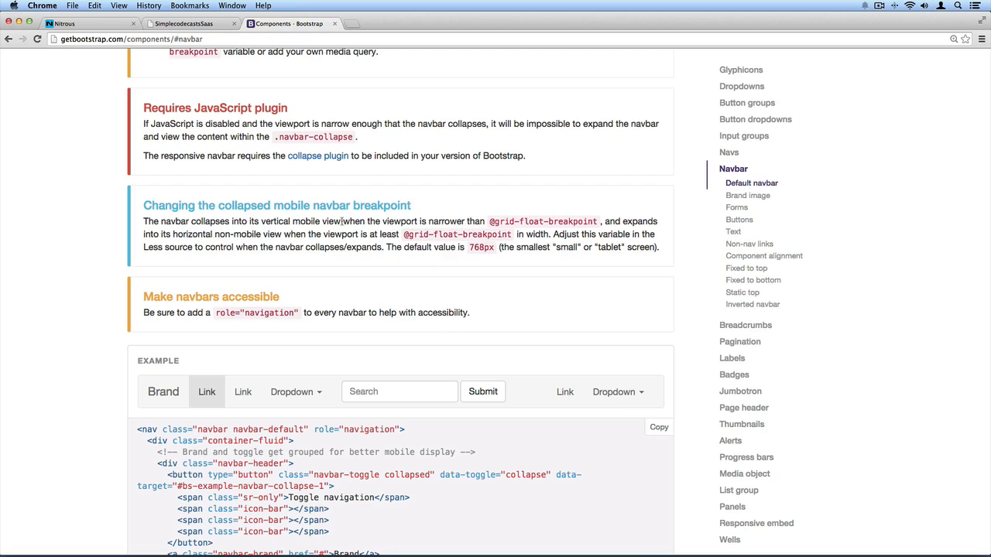
scroll("up", 3)
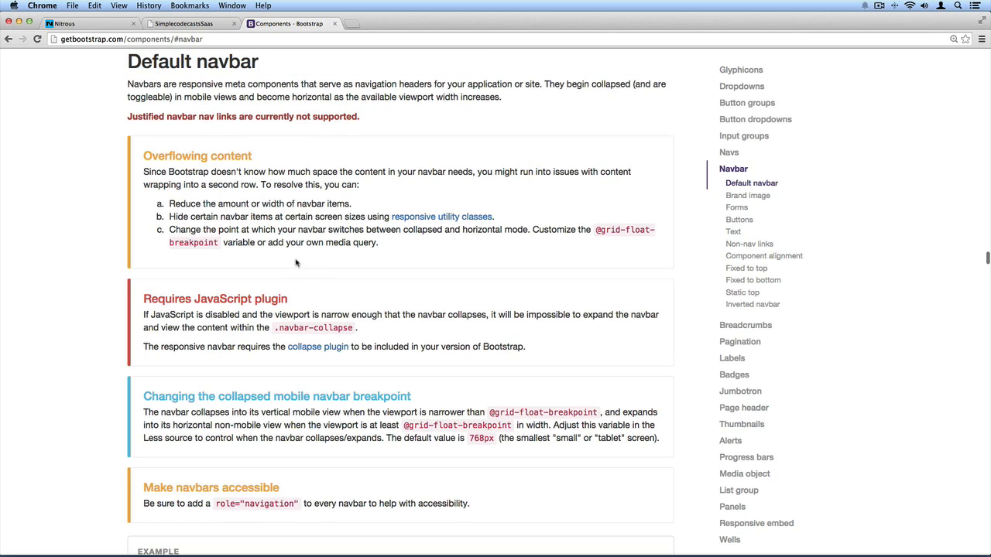
scroll("down", 3)
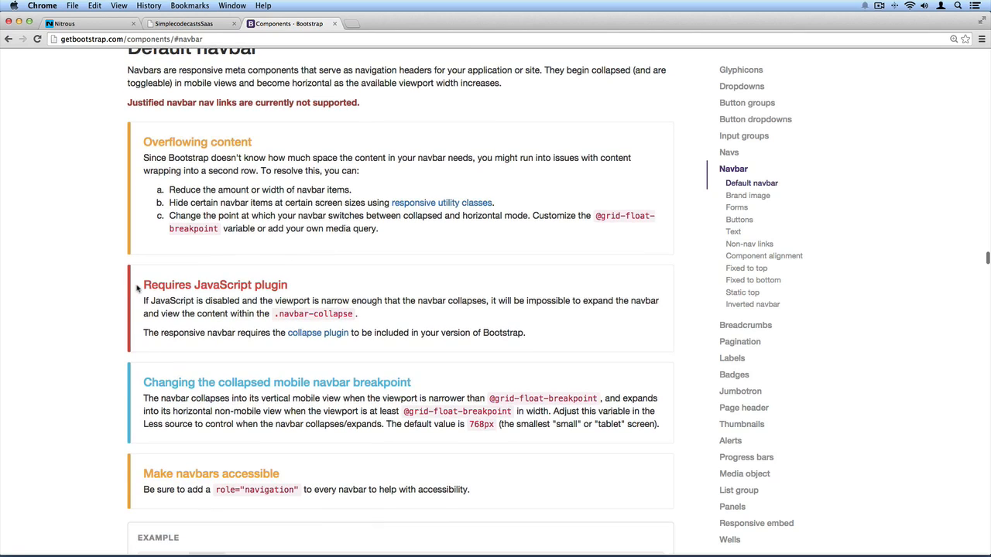
double_click(214, 285)
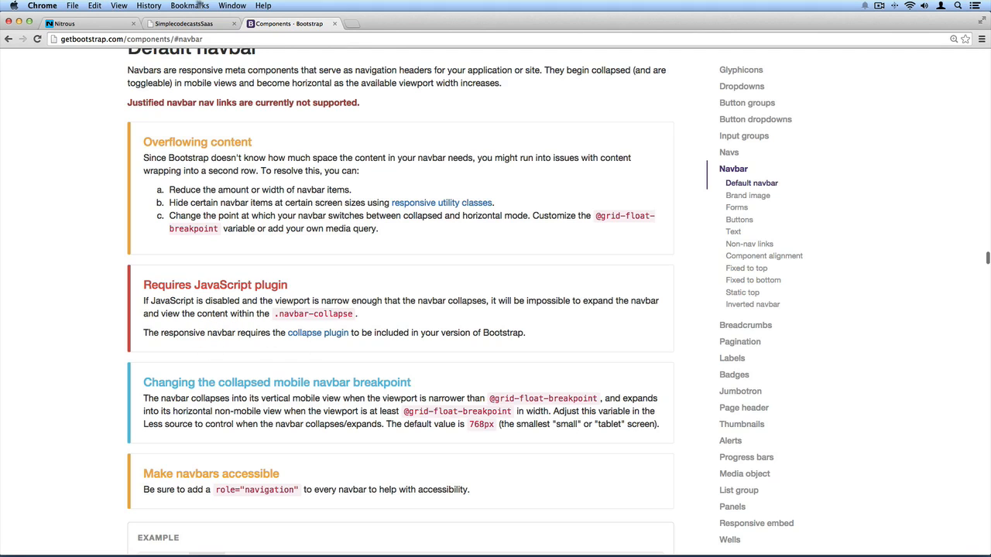
left_click(89, 23)
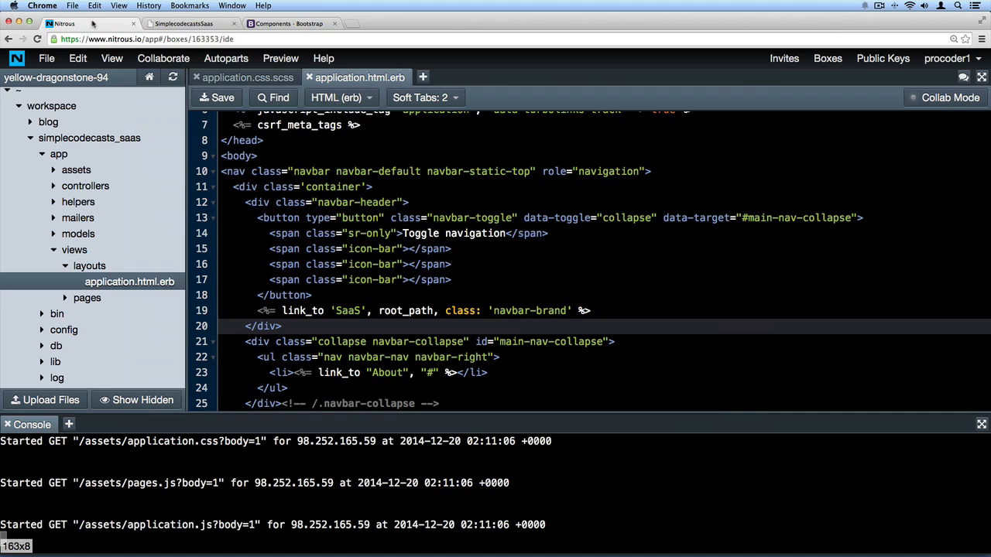